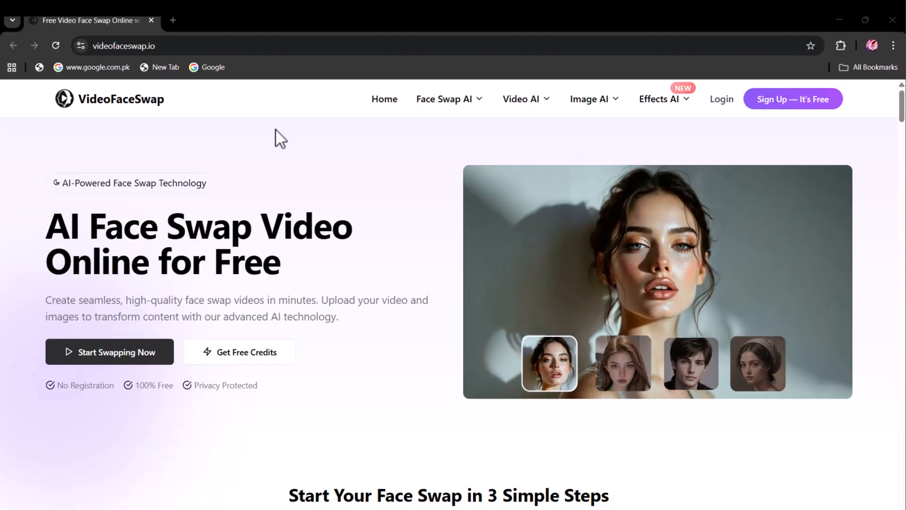
# - Scroll through the VideoFaceSwap homepage to look over its features, then return toward the top
pyautogui.scroll(-3)
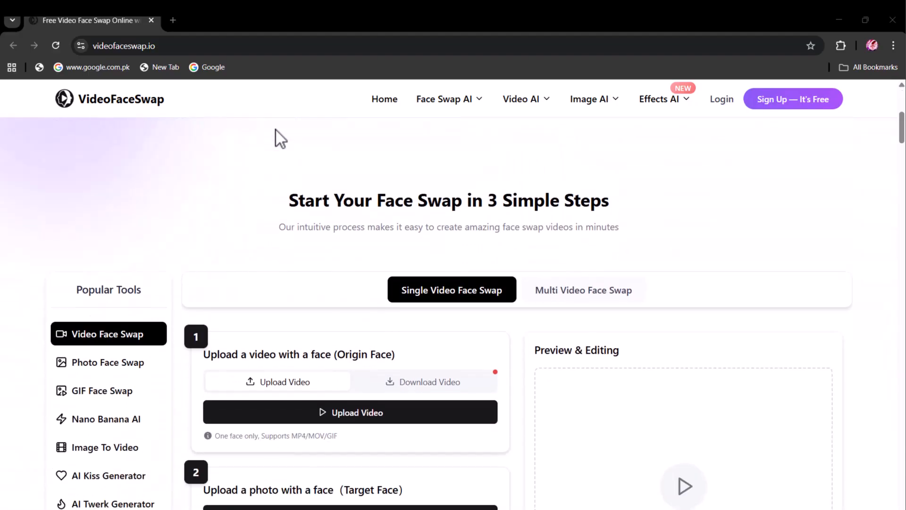
pyautogui.scroll(-3)
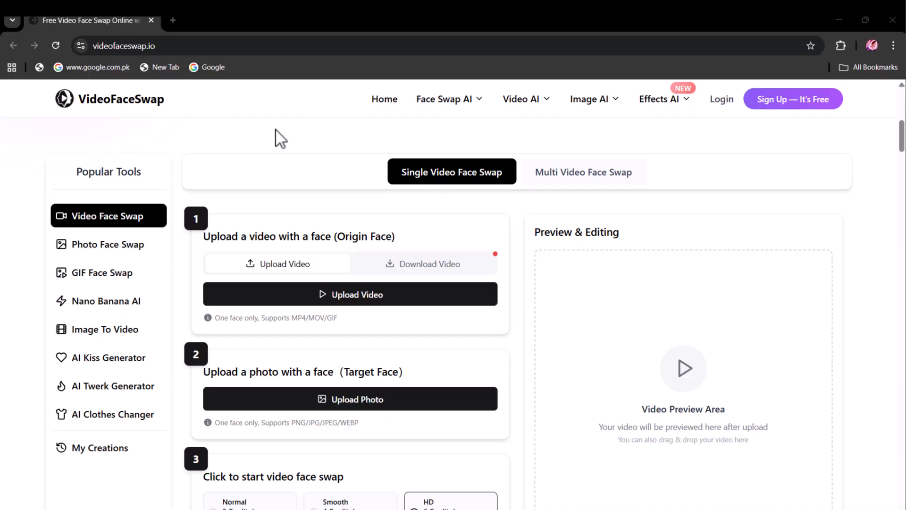
pyautogui.scroll(-3)
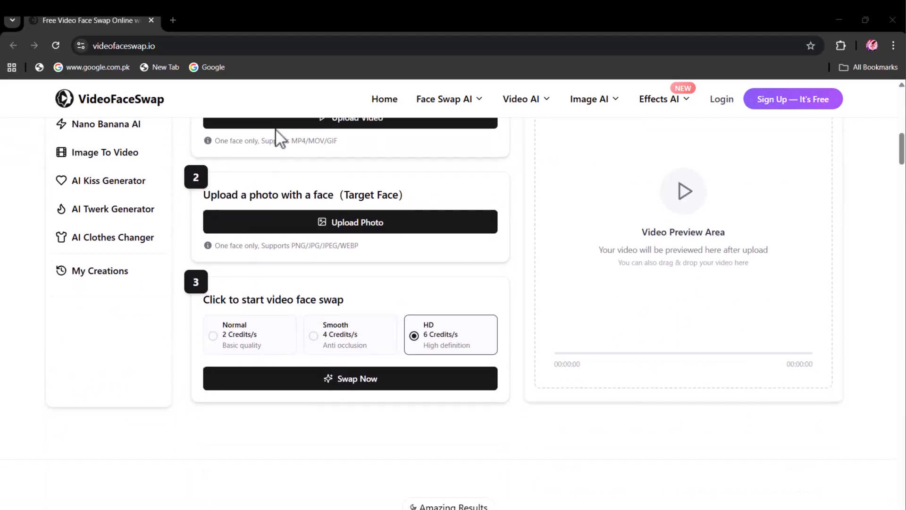
pyautogui.scroll(-3)
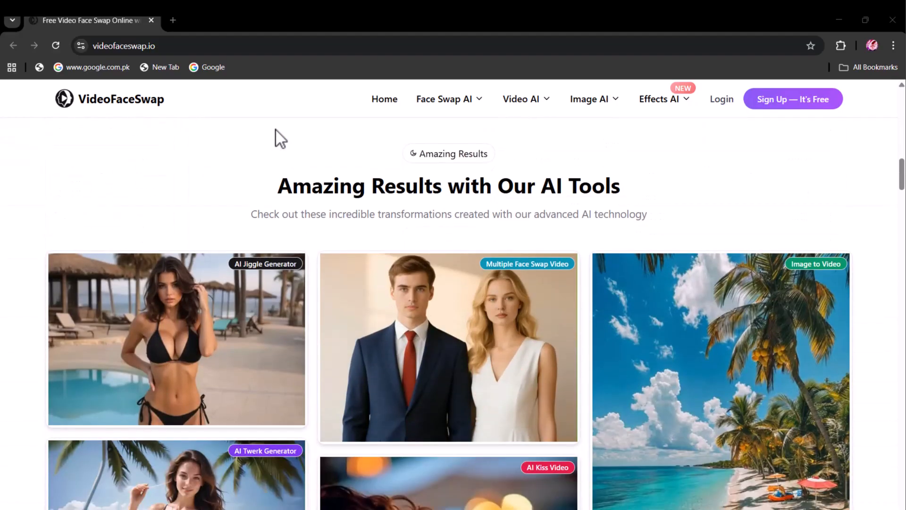
pyautogui.scroll(-3)
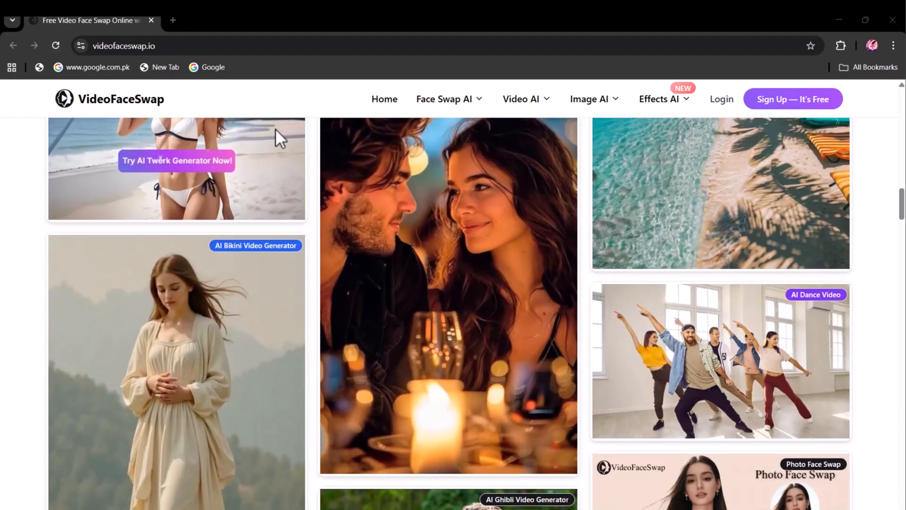
pyautogui.scroll(-3)
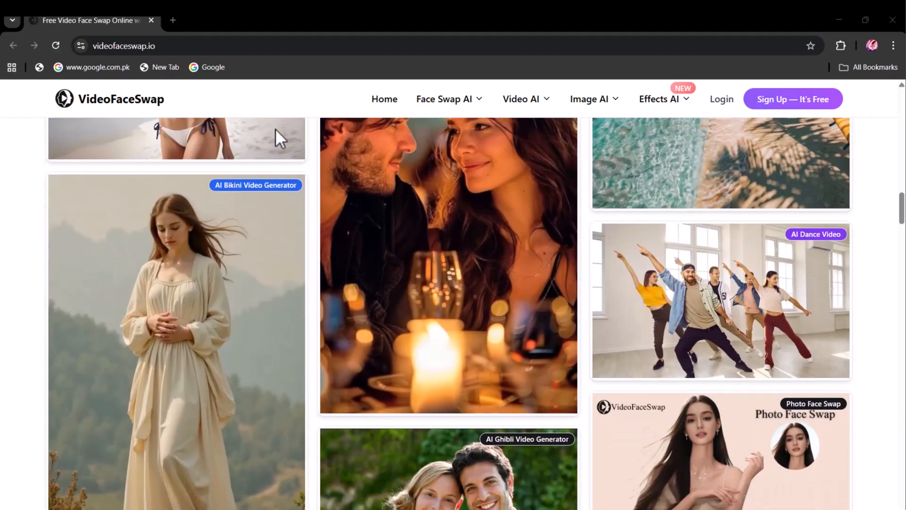
pyautogui.scroll(-3)
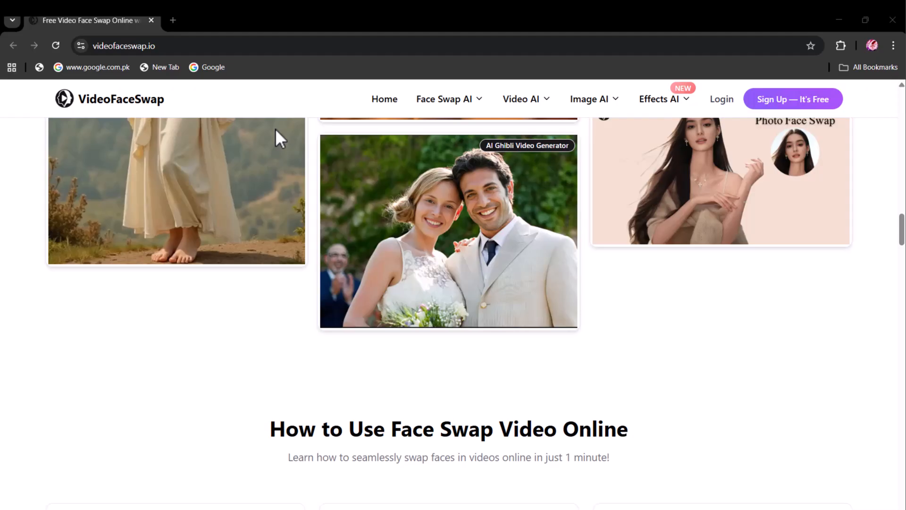
pyautogui.scroll(-3)
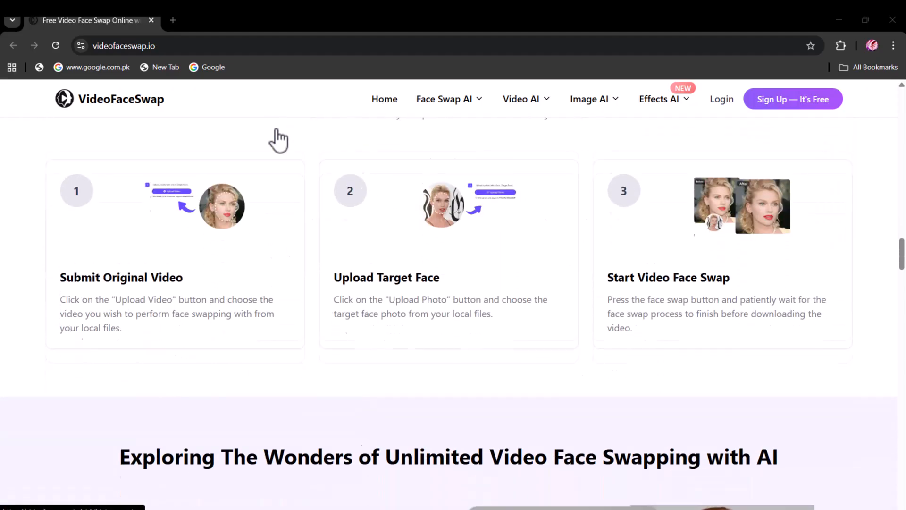
pyautogui.scroll(-3)
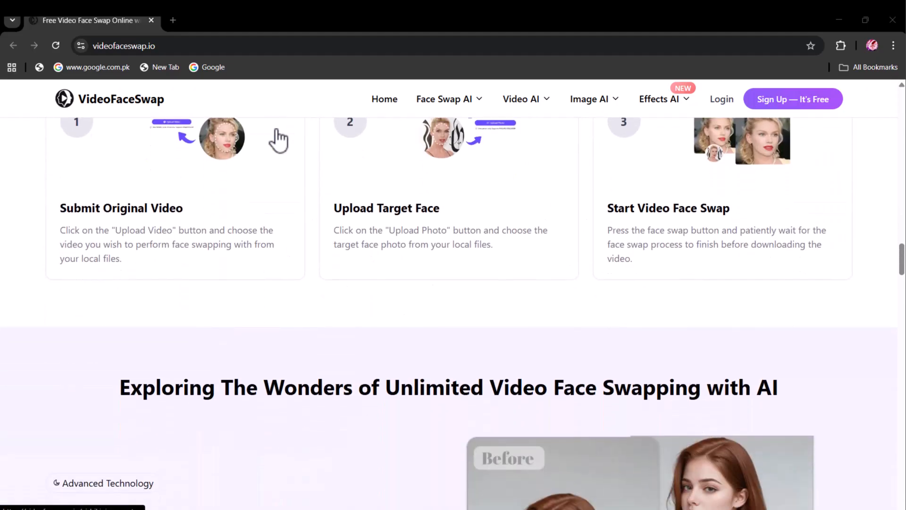
pyautogui.scroll(-3)
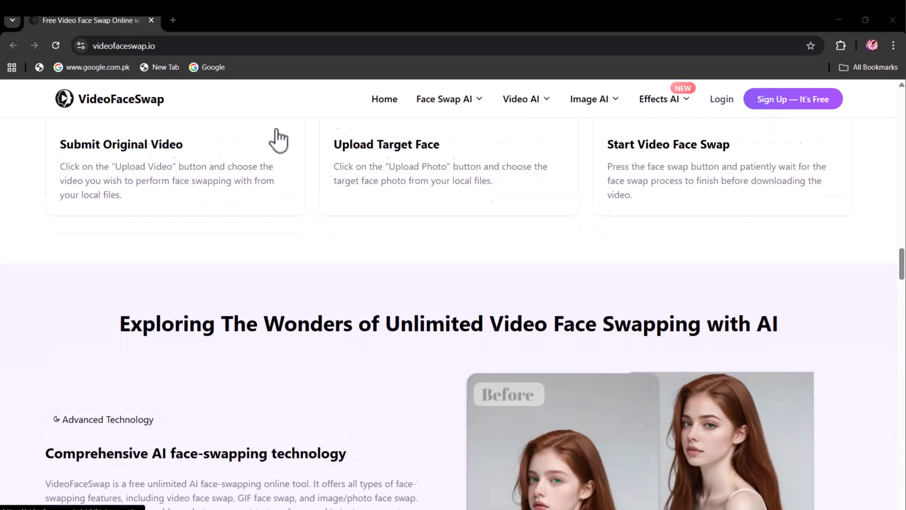
pyautogui.scroll(-3)
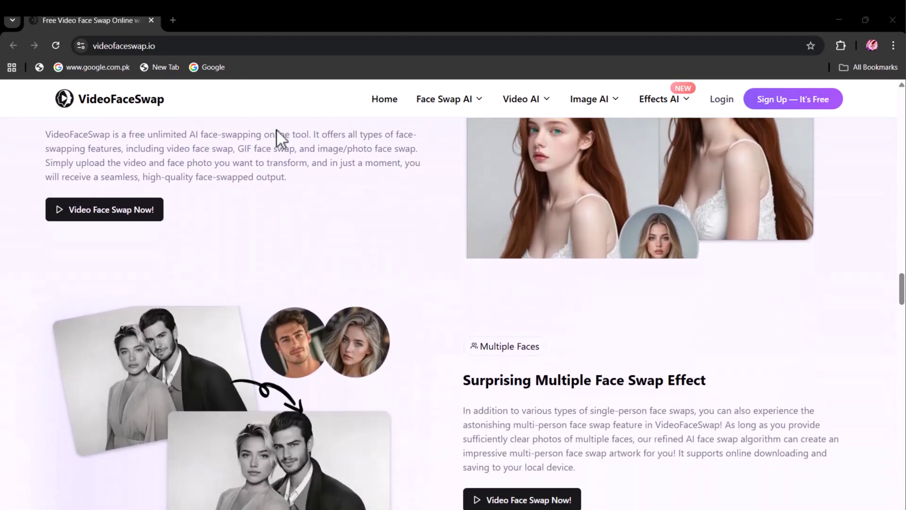
pyautogui.scroll(-3)
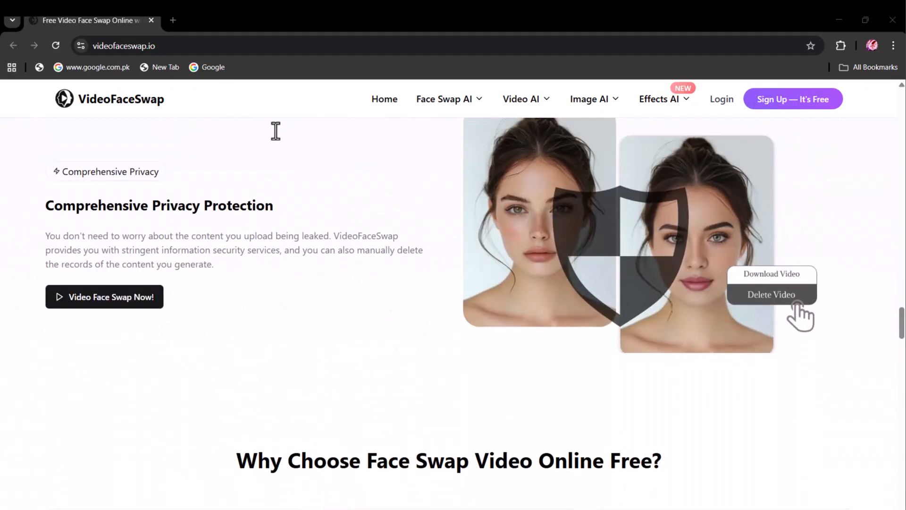
pyautogui.scroll(-3)
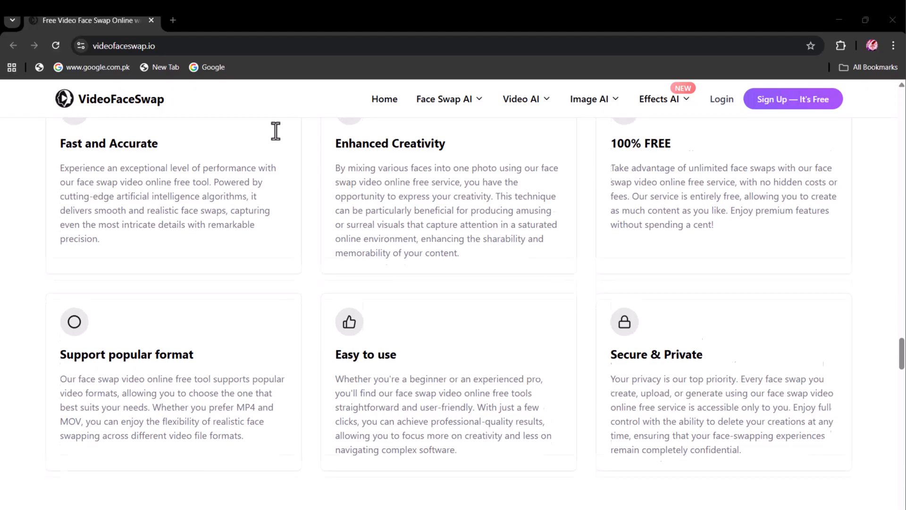
pyautogui.scroll(-3)
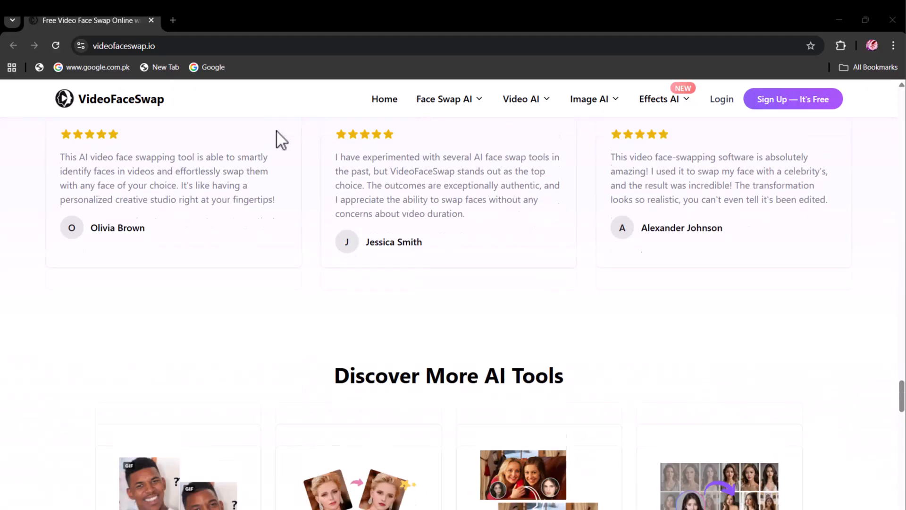
pyautogui.scroll(-3)
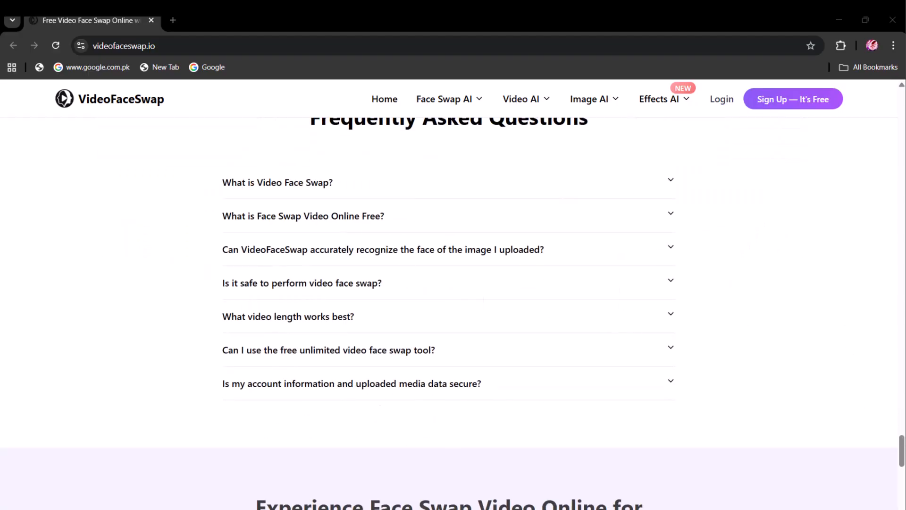
pyautogui.scroll(3)
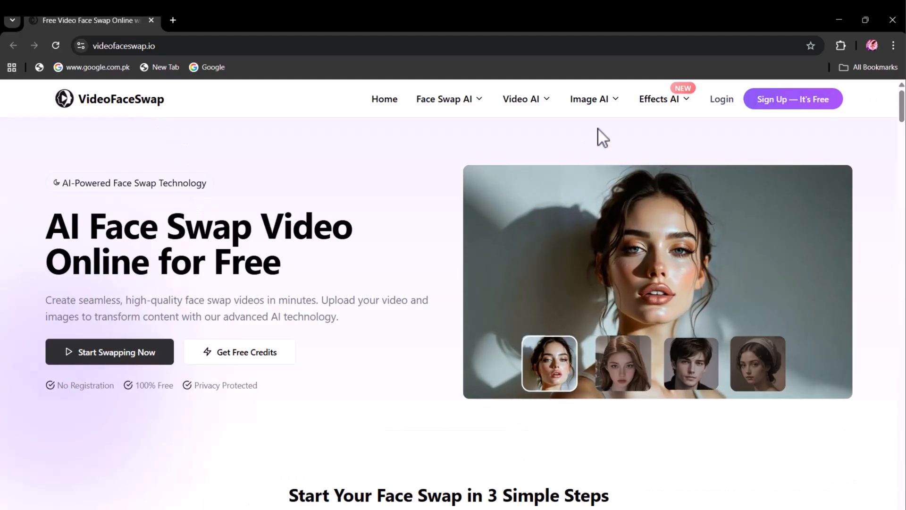
# - Sign in with a Google account so the 1978-credit balance appears
pyautogui.click(721, 99)
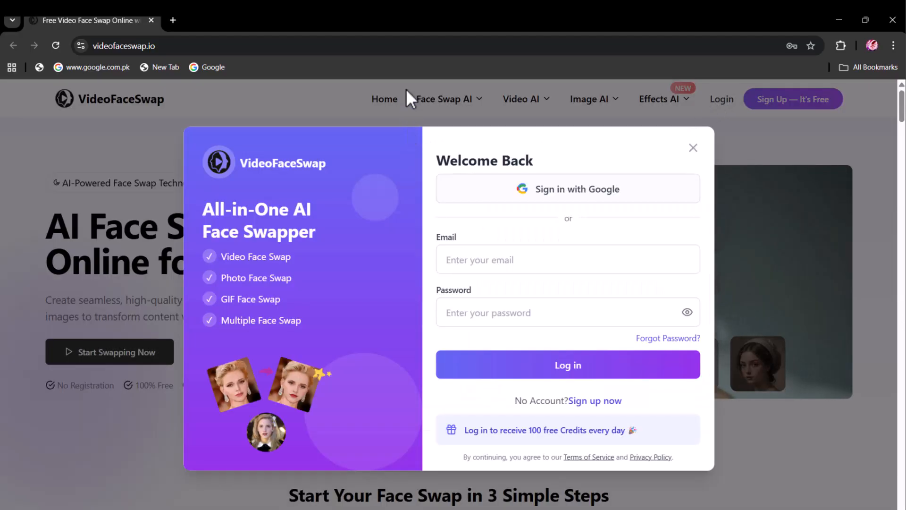
pyautogui.click(693, 147)
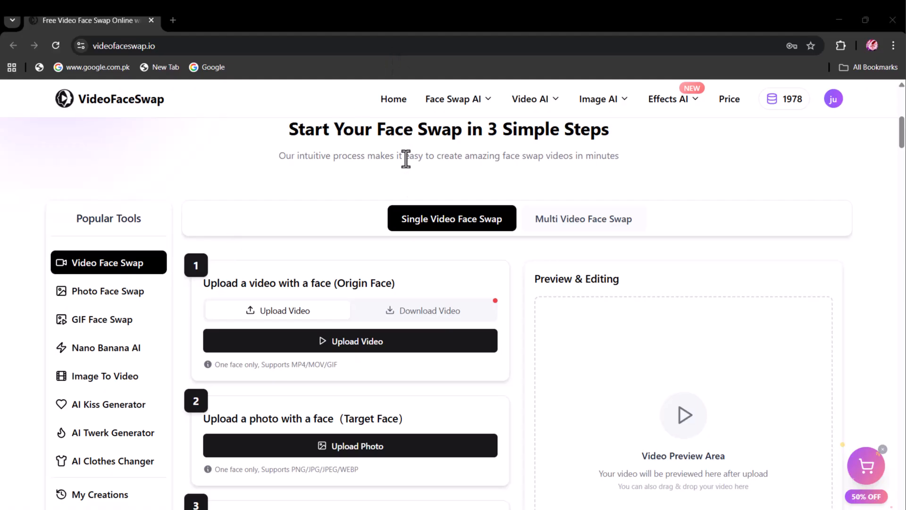
pyautogui.moveTo(133, 275)
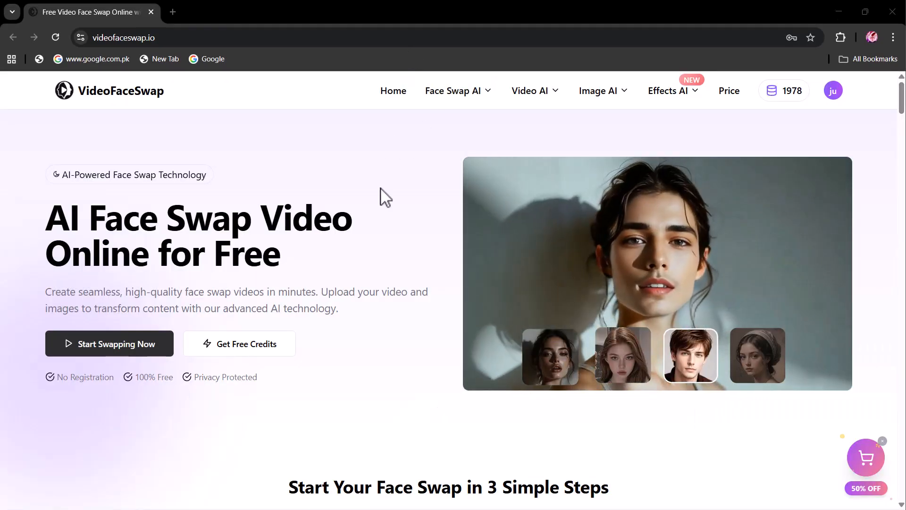
# - Scroll down to the Single Video Face Swap steps in the workspace
pyautogui.scroll(-3)
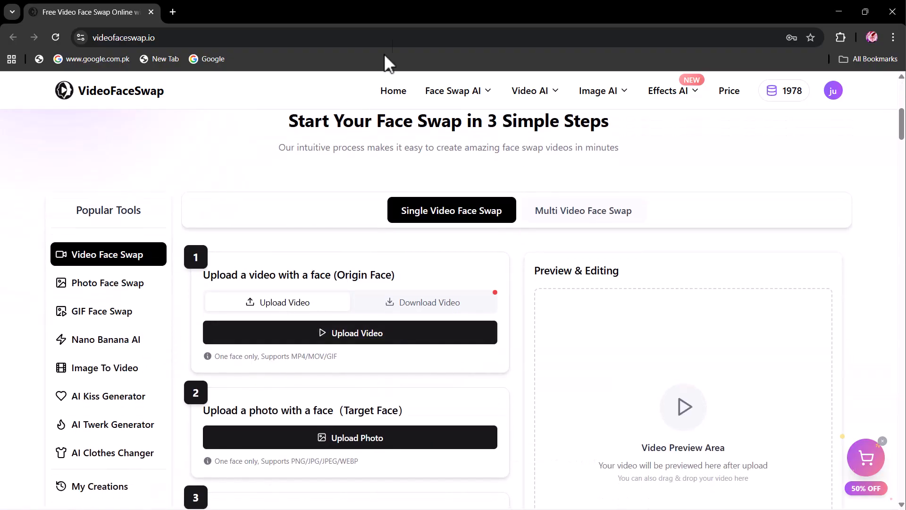
pyautogui.moveTo(161, 264)
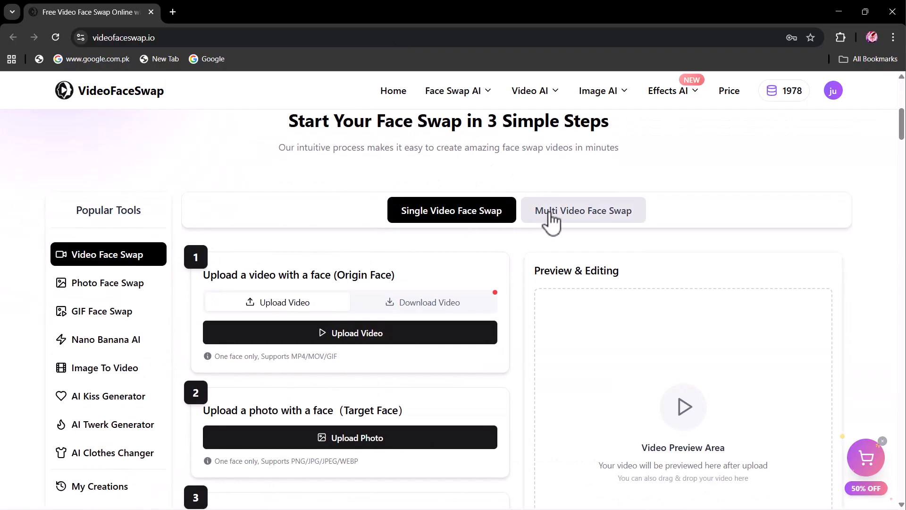
pyautogui.moveTo(278, 291)
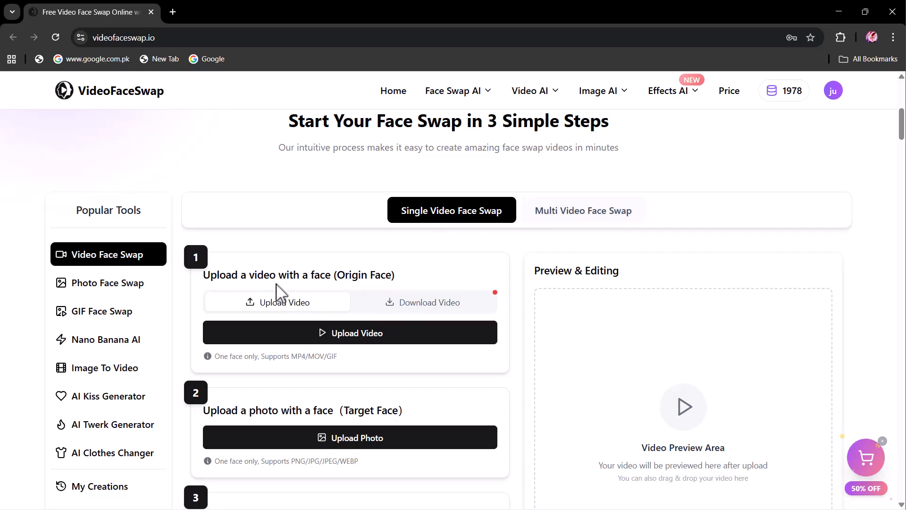
pyautogui.moveTo(300, 310)
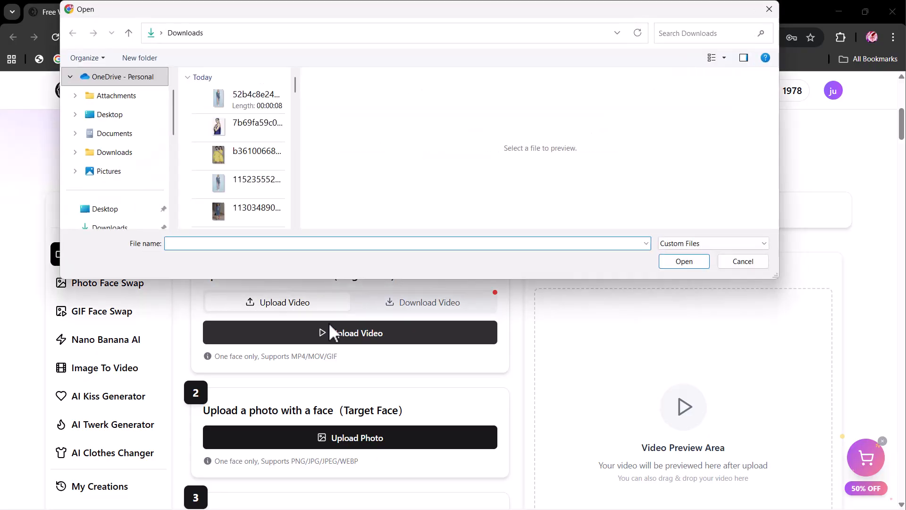
# - Load the dark-haired woman video from Downloads as origin and a face image as the target photo
pyautogui.doubleClick(258, 127)
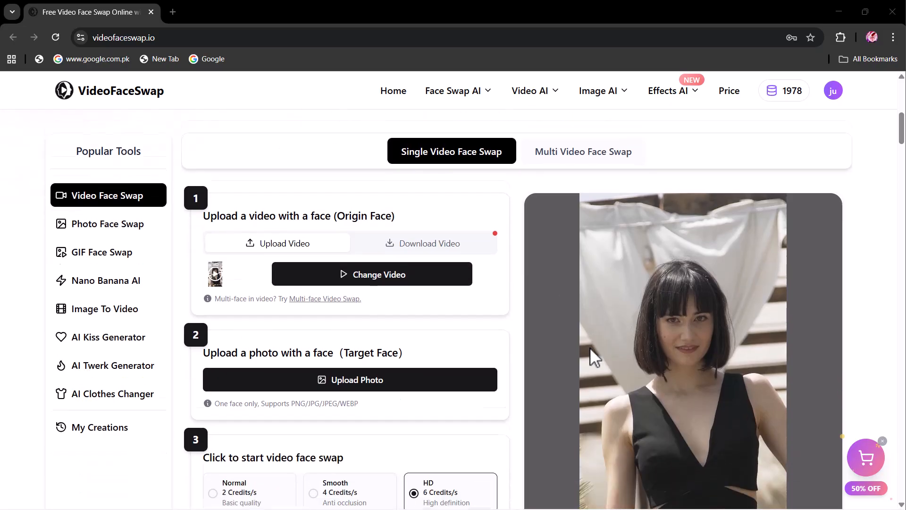
pyautogui.scroll(-3)
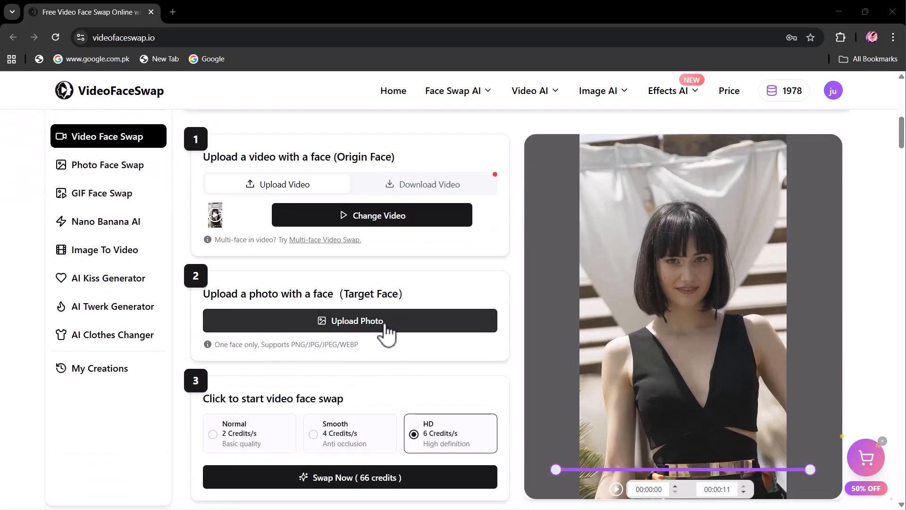
pyautogui.click(350, 321)
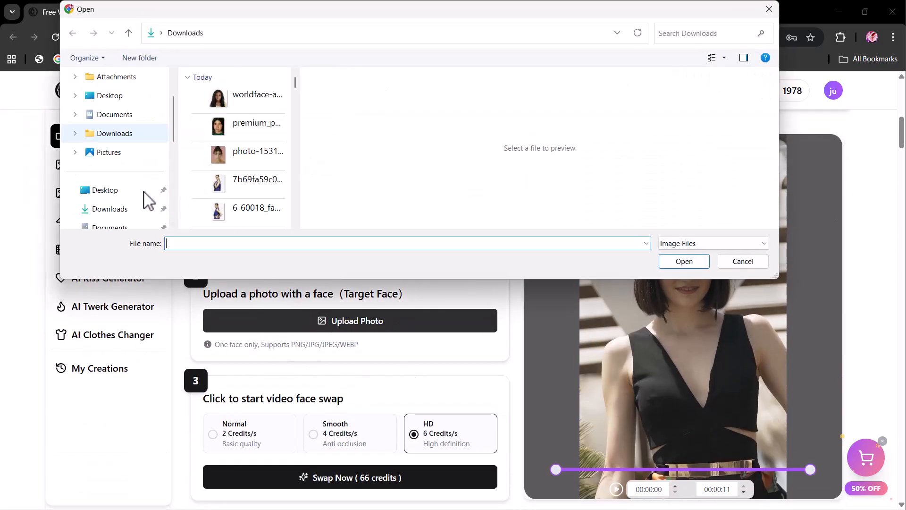
pyautogui.doubleClick(256, 123)
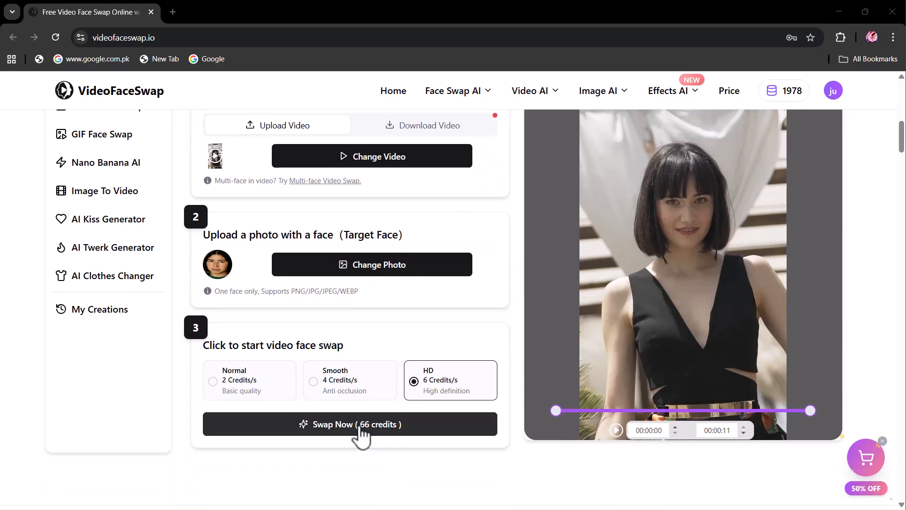
# - Run Swap Now for 66 credits and download the finished video from the preview
pyautogui.click(352, 424)
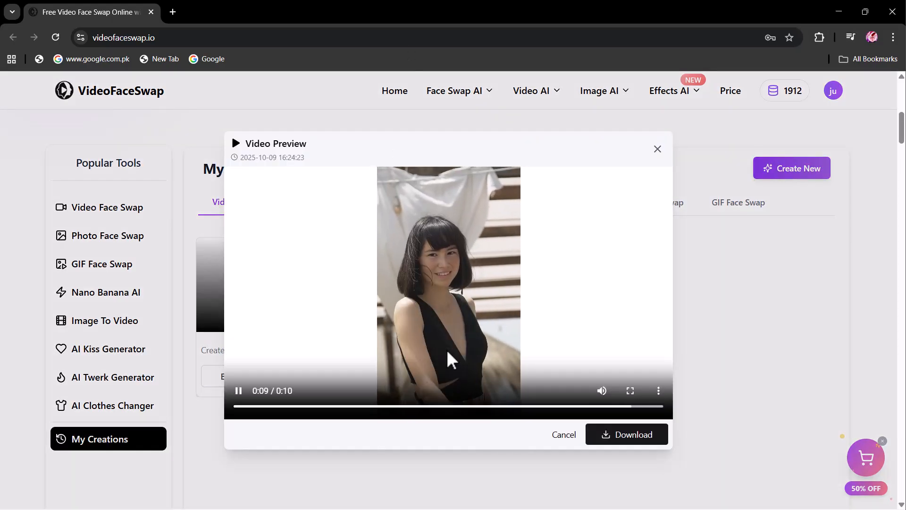
pyautogui.click(626, 435)
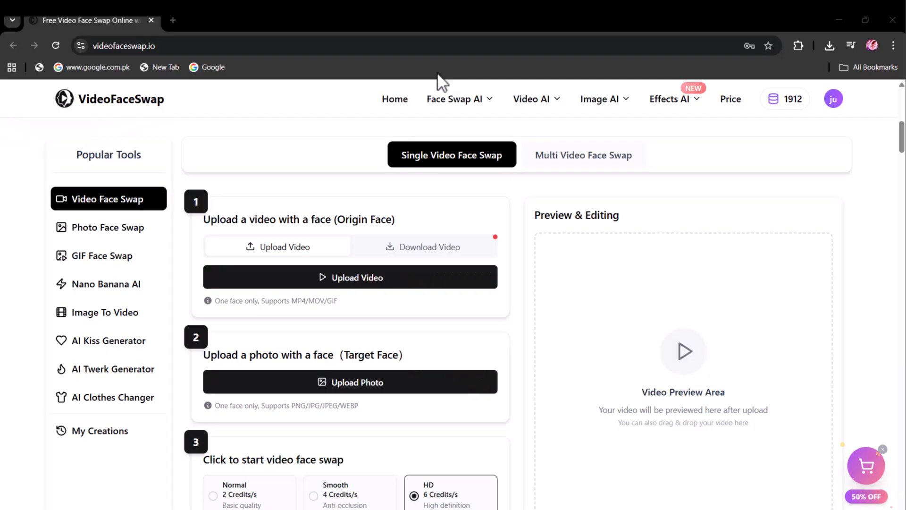
# - Switch to Multi Video Face Swap and upload the two-women video from Downloads
pyautogui.click(583, 155)
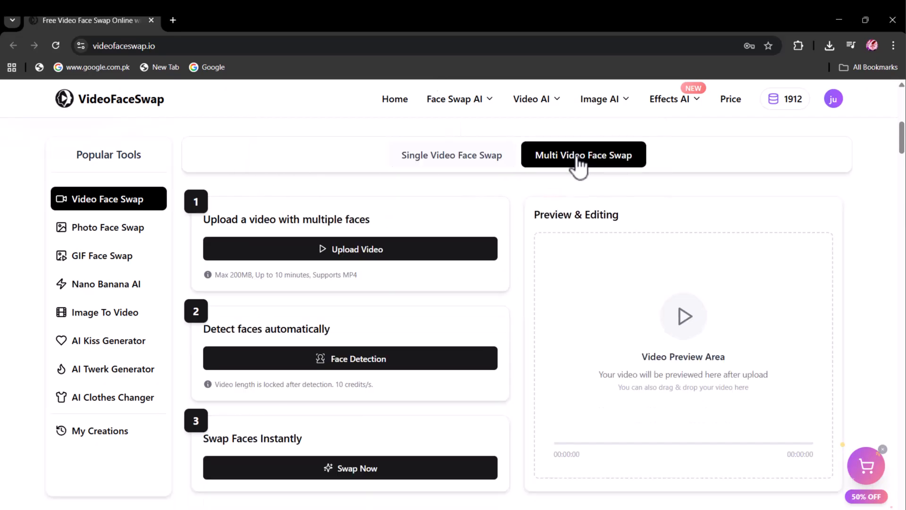
pyautogui.moveTo(324, 228)
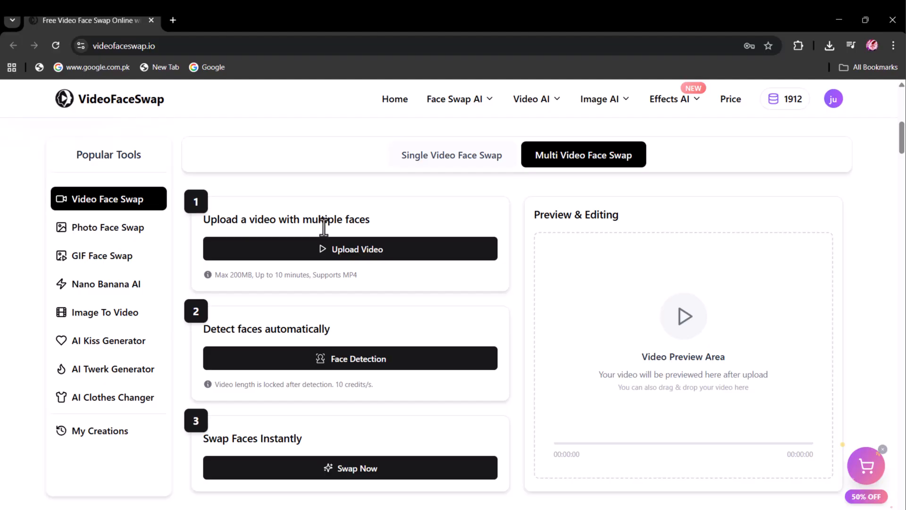
pyautogui.click(350, 249)
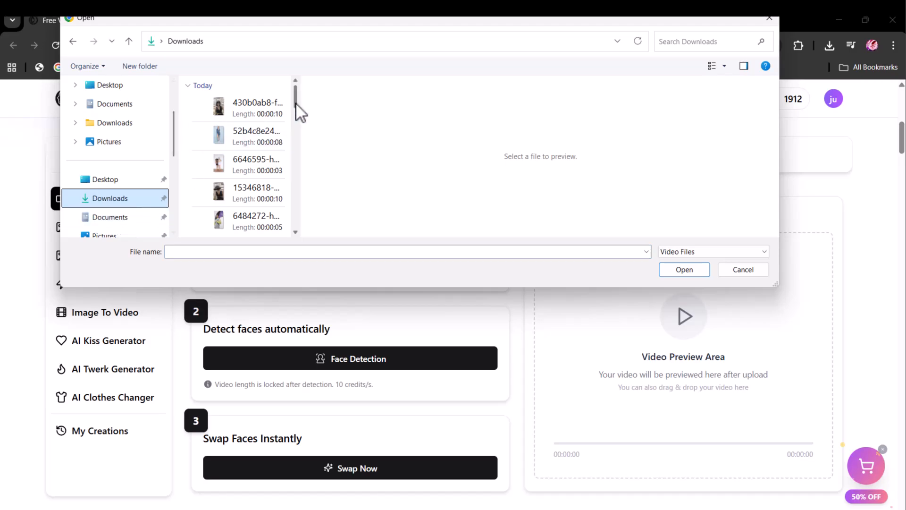
pyautogui.doubleClick(256, 164)
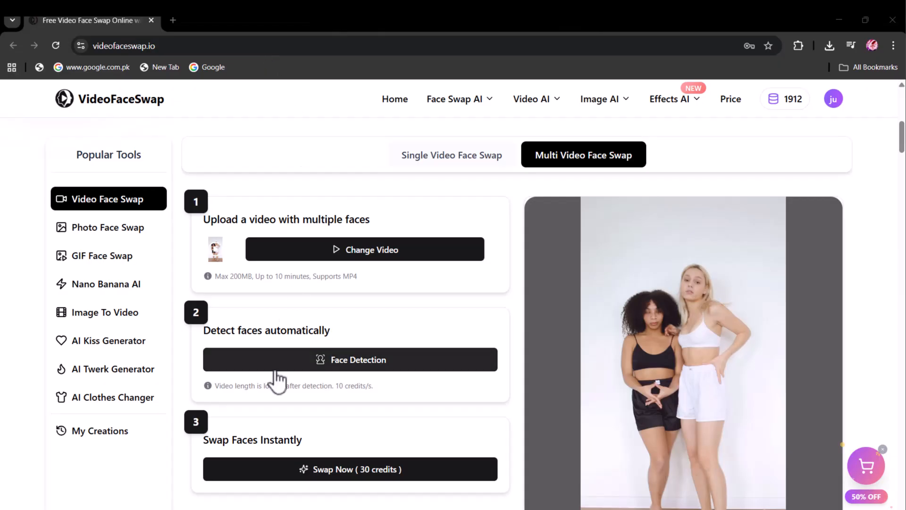
# - Run Face Detection and assign a Downloads face photo to the first detected face
pyautogui.click(350, 359)
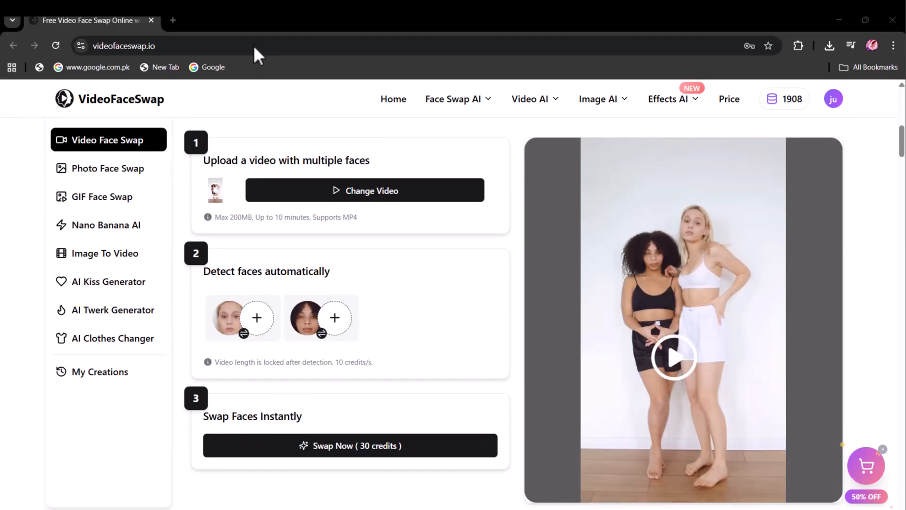
pyautogui.click(257, 317)
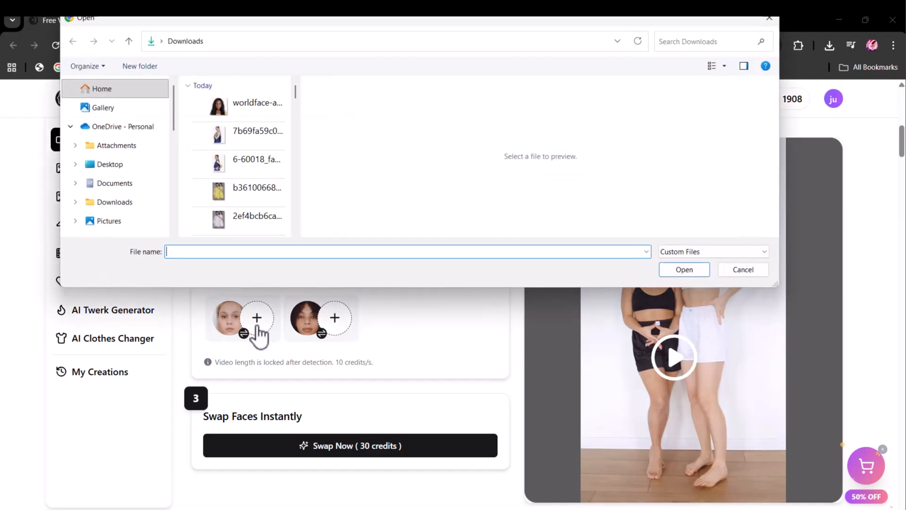
pyautogui.scroll(-3)
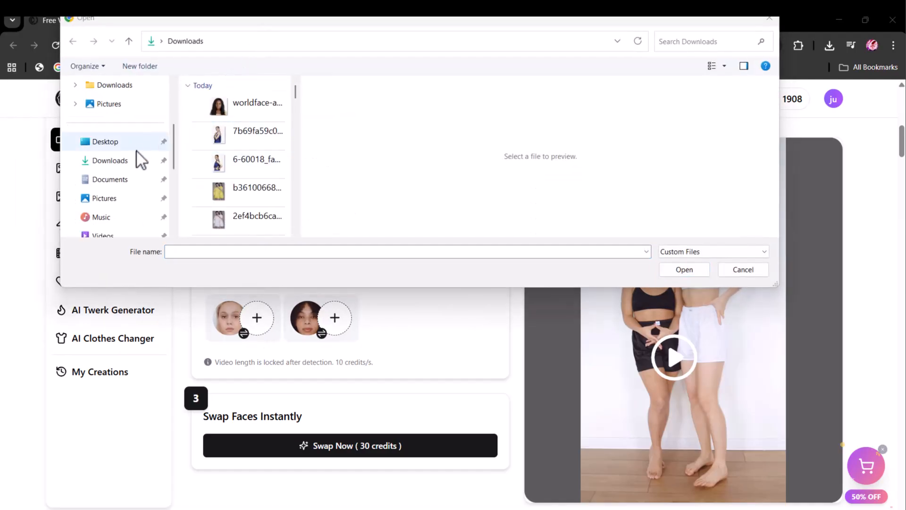
pyautogui.click(257, 107)
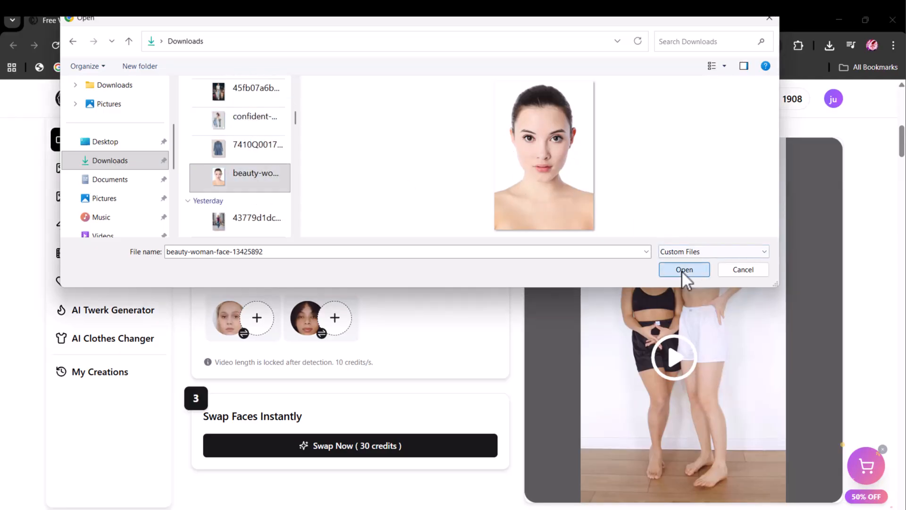
pyautogui.click(684, 269)
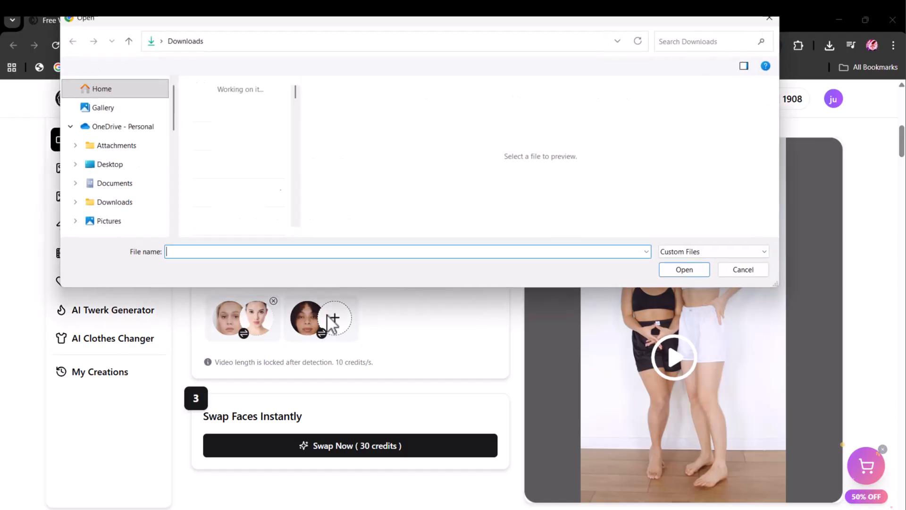
# - Assign the dark-haired woman photo to the second detected face
pyautogui.click(239, 108)
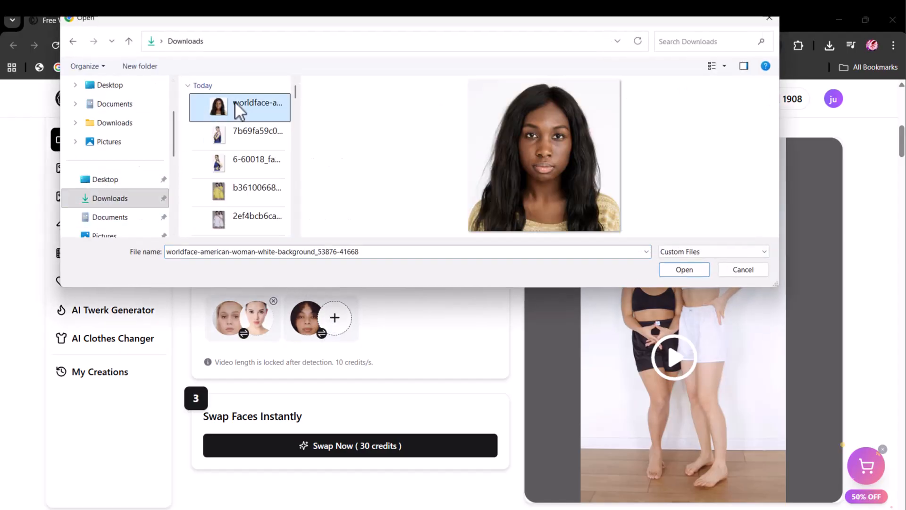
pyautogui.moveTo(684, 269)
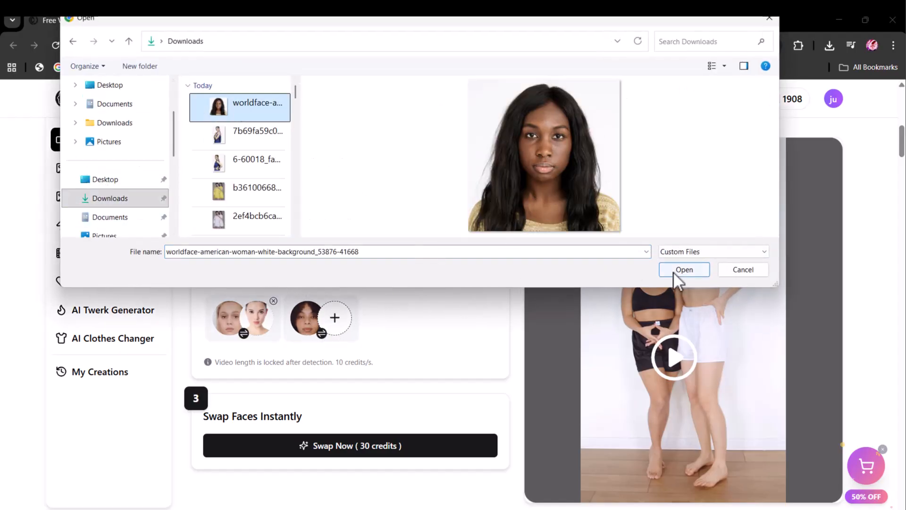
pyautogui.click(683, 269)
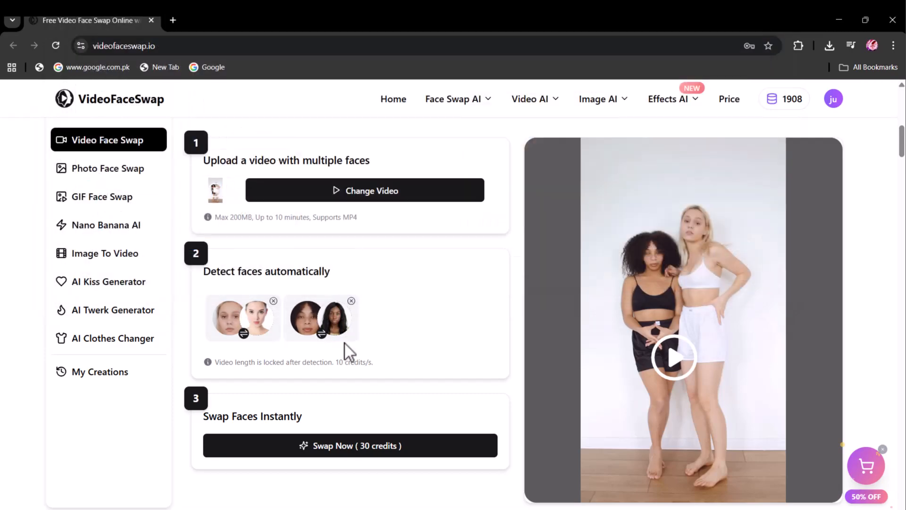
# - Preview the multi-face swap result in My Creations, download it and play it in Media Player
pyautogui.scroll(-3)
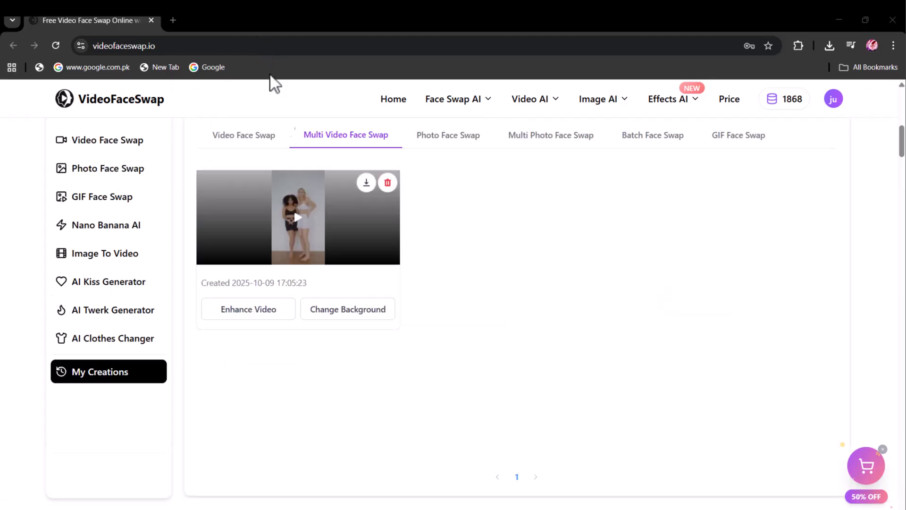
pyautogui.click(297, 217)
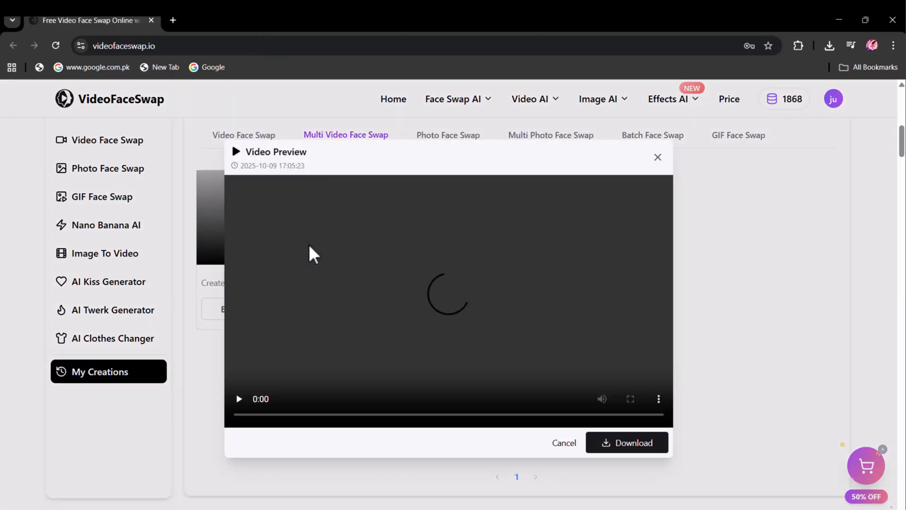
pyautogui.click(238, 398)
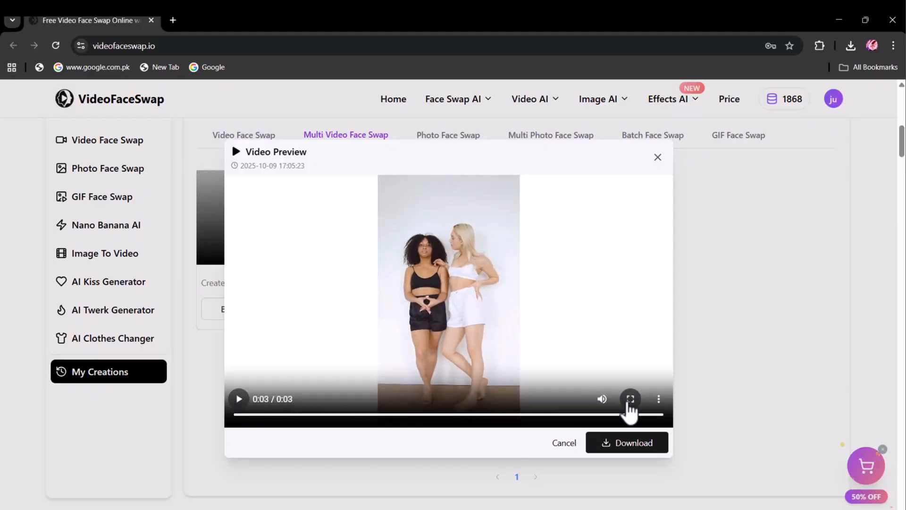
pyautogui.click(630, 398)
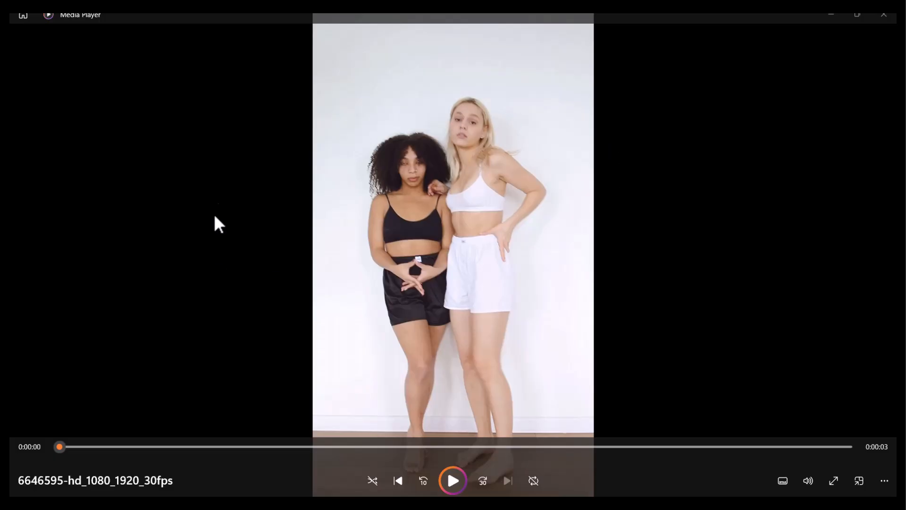
pyautogui.click(453, 480)
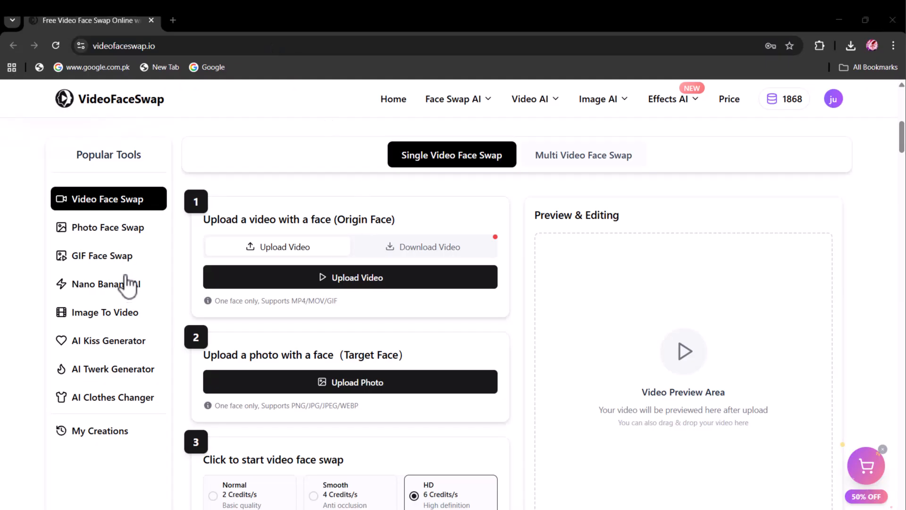
# - Switch to GIF Face Swap and upload the cute-smiling-woman GIF as the origin face
pyautogui.click(99, 256)
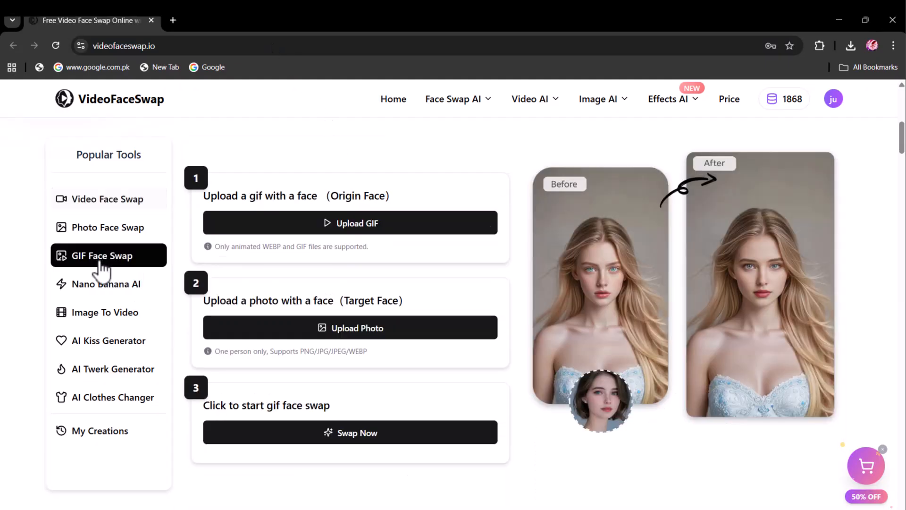
pyautogui.moveTo(390, 231)
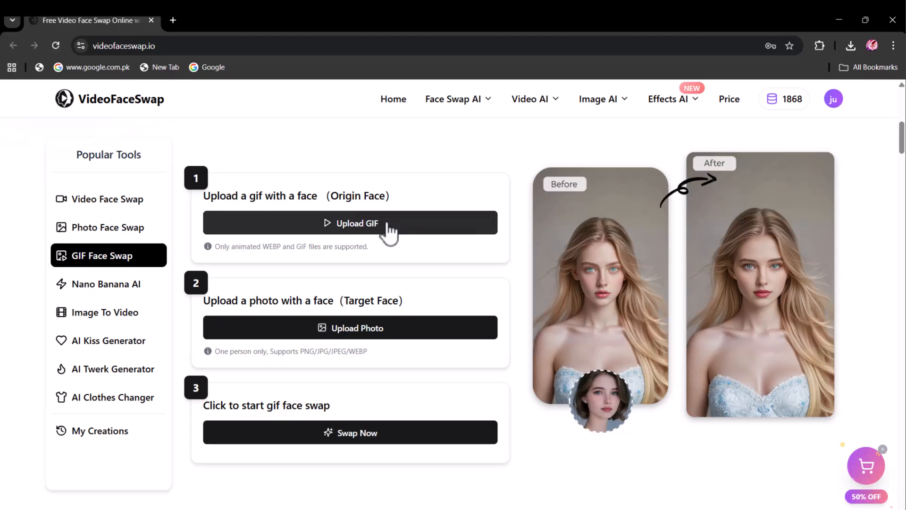
pyautogui.click(350, 223)
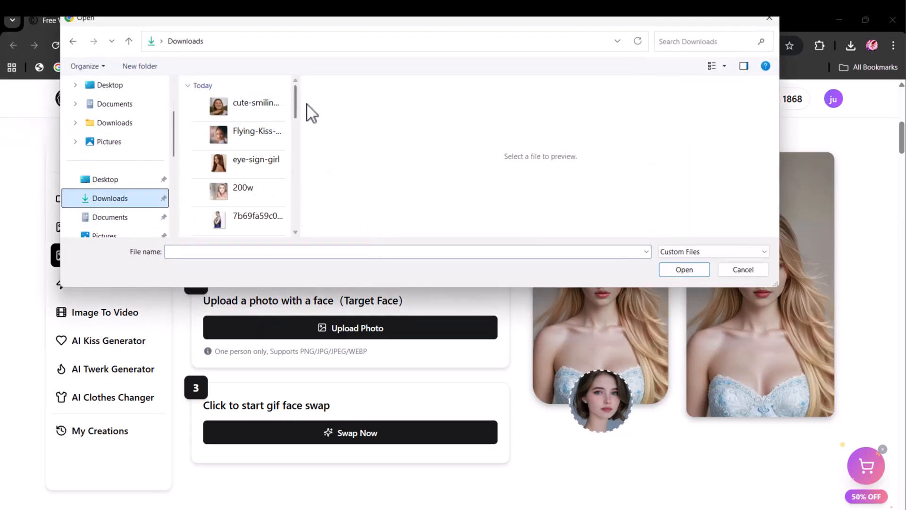
pyautogui.click(256, 107)
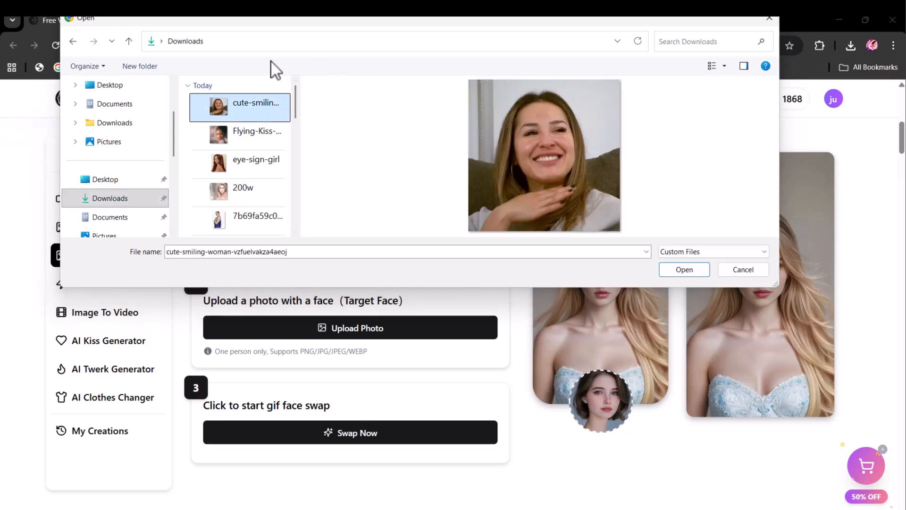
pyautogui.click(684, 269)
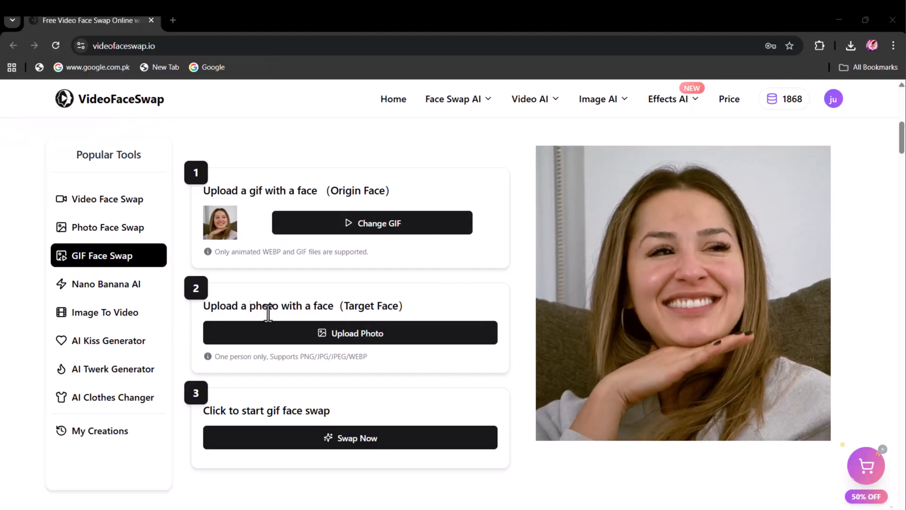
pyautogui.moveTo(388, 340)
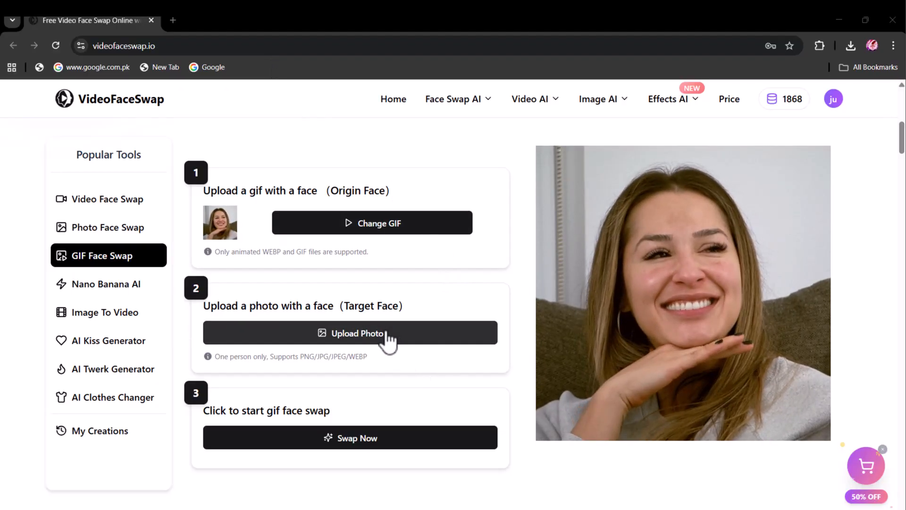
# - Add a target face photo from Downloads and run Swap Now on the GIF, leaving 1864 credits
pyautogui.click(350, 333)
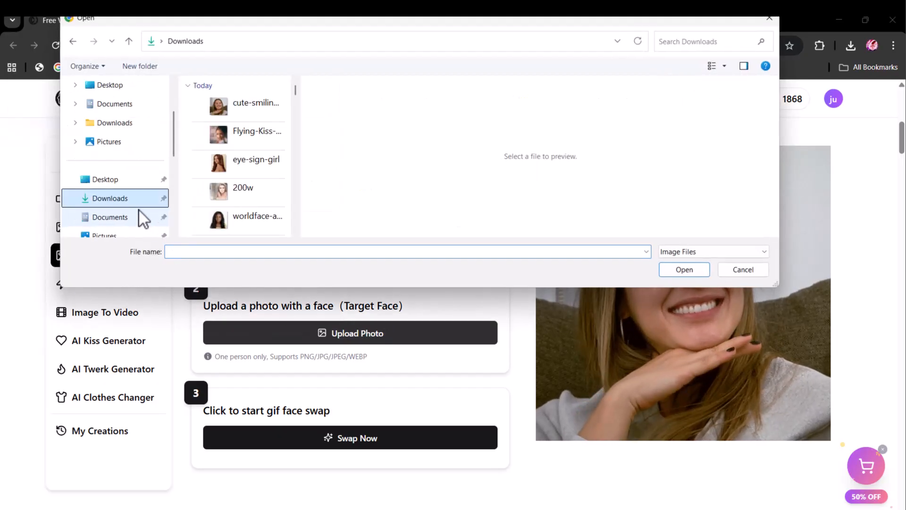
pyautogui.click(683, 269)
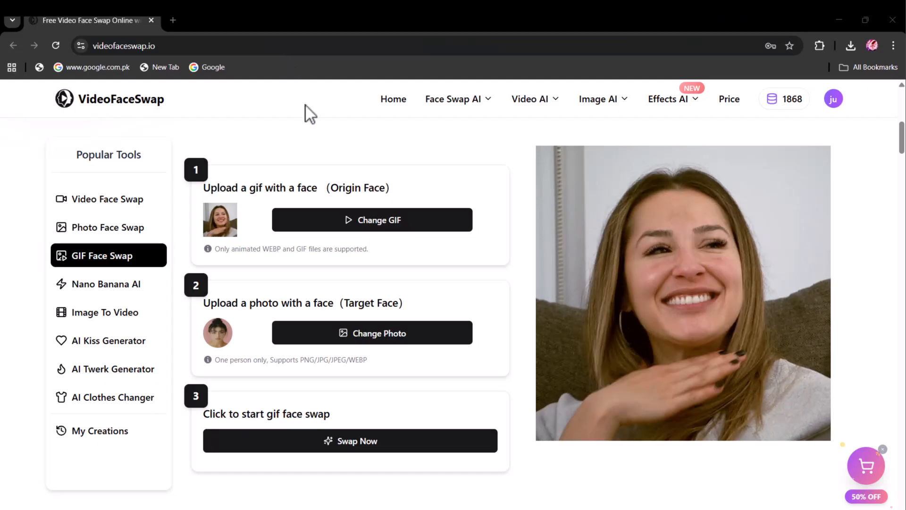
pyautogui.click(350, 441)
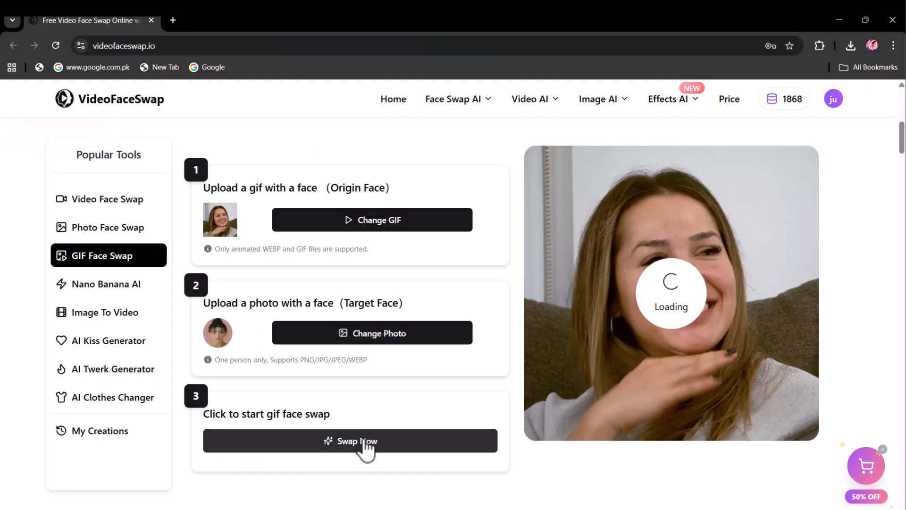
pyautogui.click(99, 431)
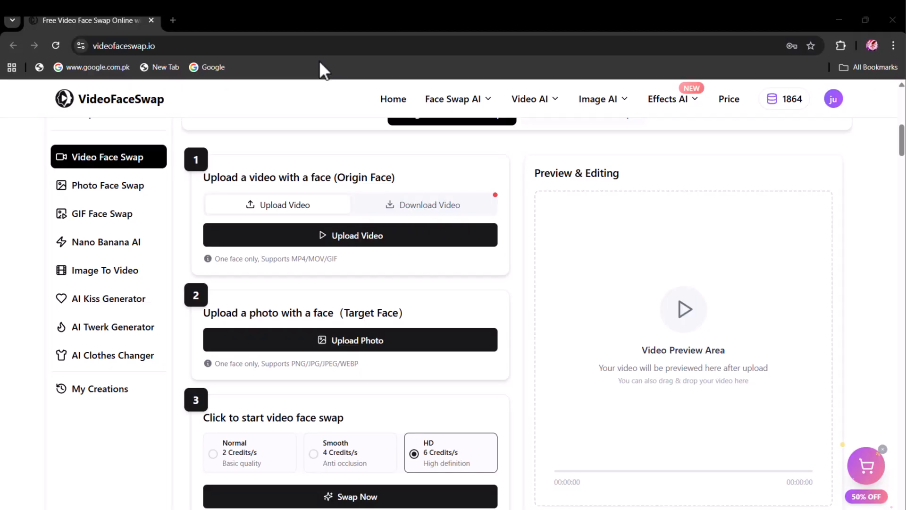
# - Look over the Photo Face Swap and Image To Video tools, then switch to the AI Kiss Generator
pyautogui.click(108, 185)
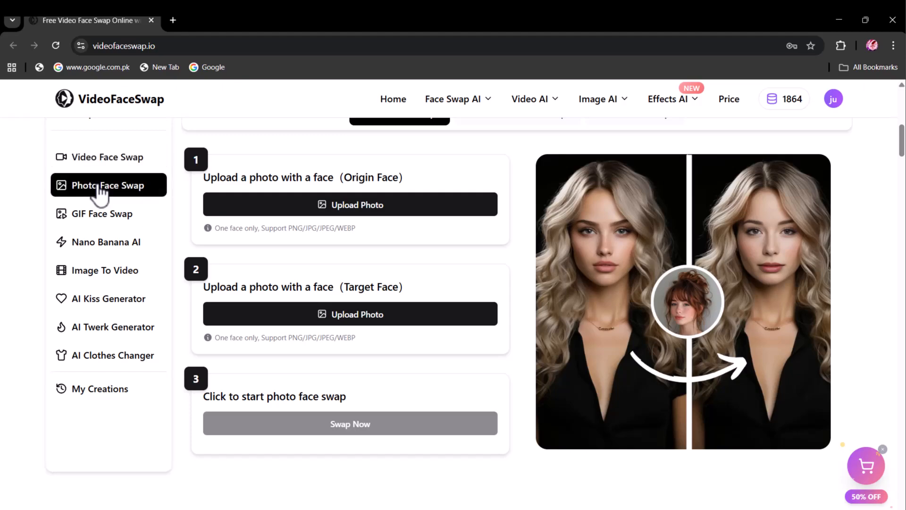
pyautogui.moveTo(204, 174)
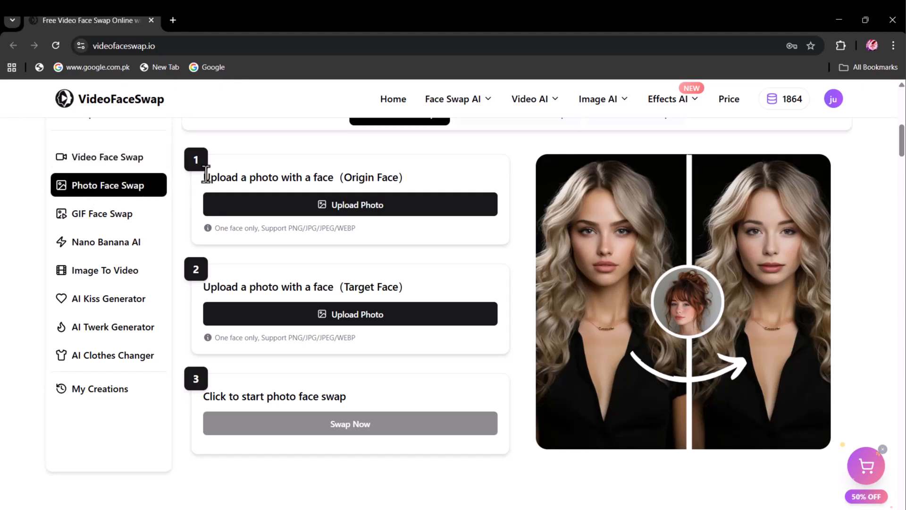
pyautogui.moveTo(158, 213)
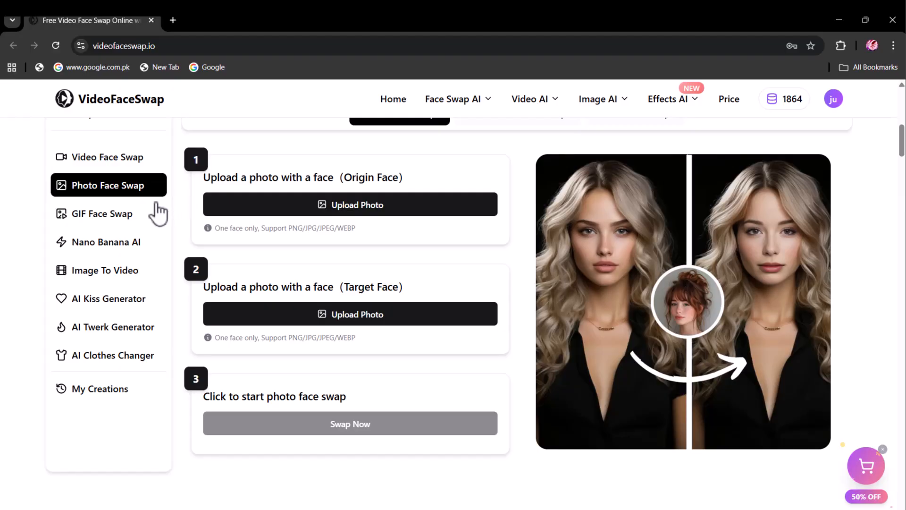
pyautogui.click(106, 270)
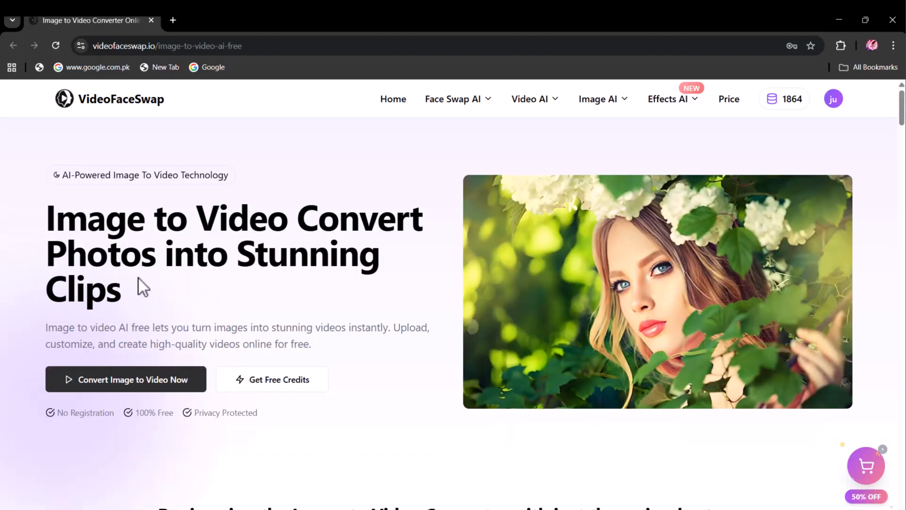
pyautogui.scroll(-3)
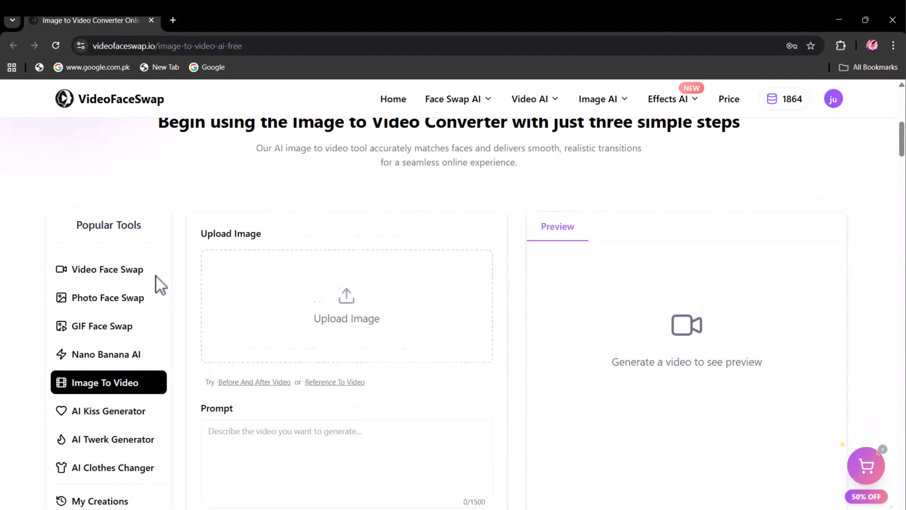
pyautogui.scroll(-3)
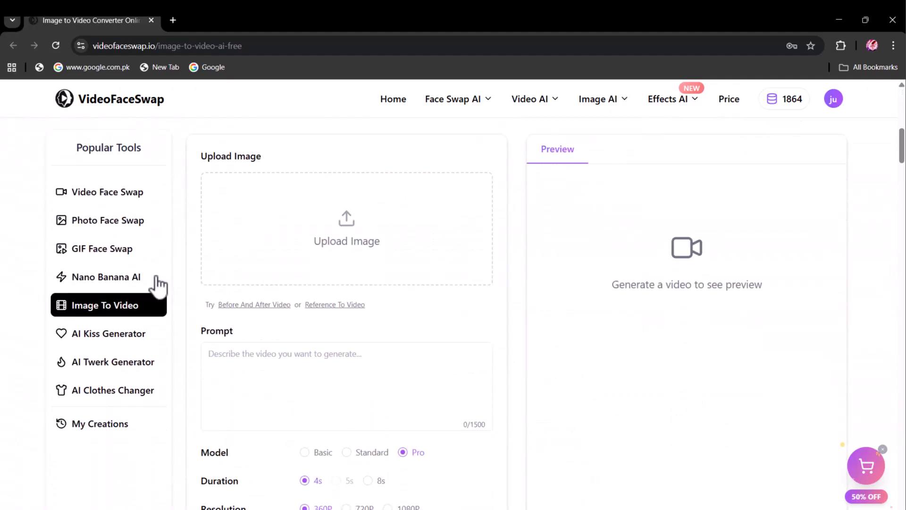
pyautogui.scroll(-3)
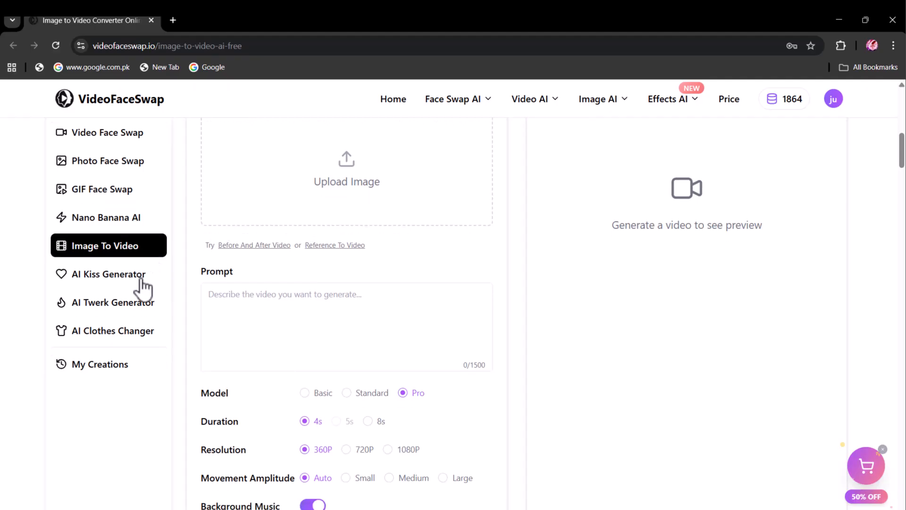
pyautogui.click(107, 274)
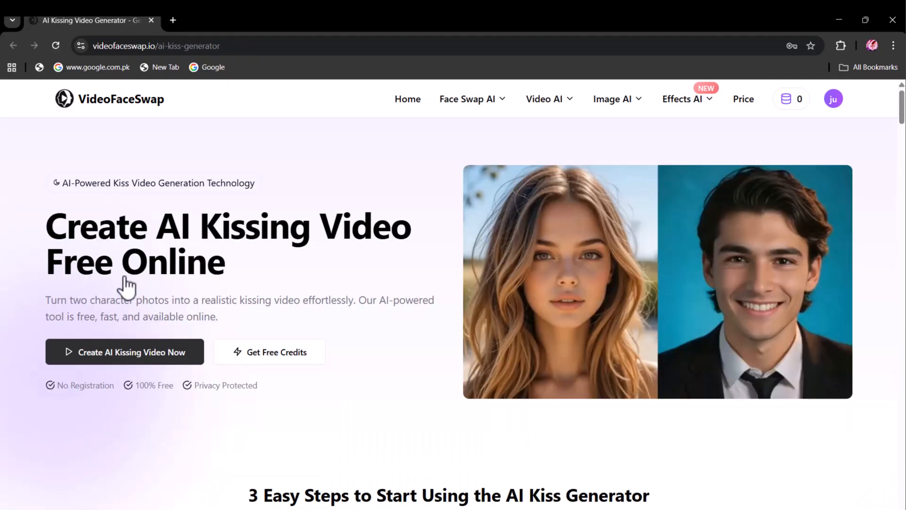
pyautogui.moveTo(264, 289)
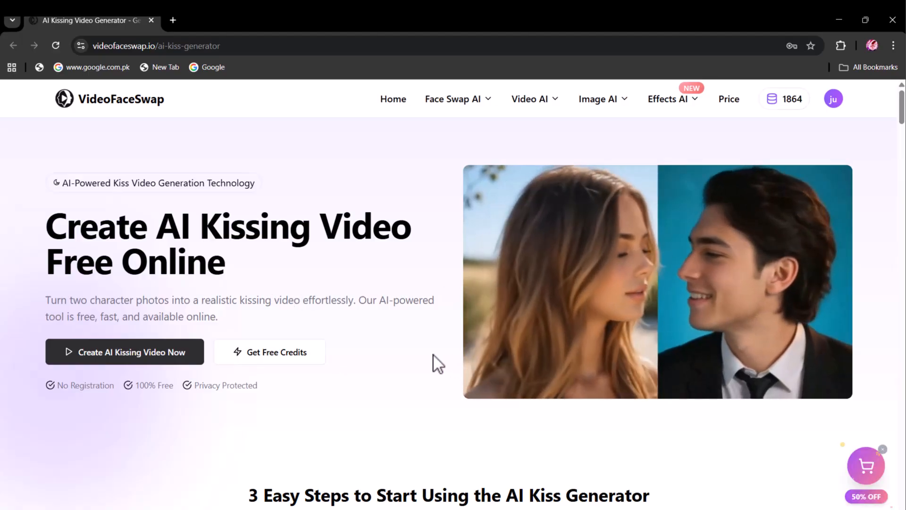
# - Browse the AI Twerk Generator and AI Clothes Changer pages, then return to Video Face Swap
pyautogui.scroll(-3)
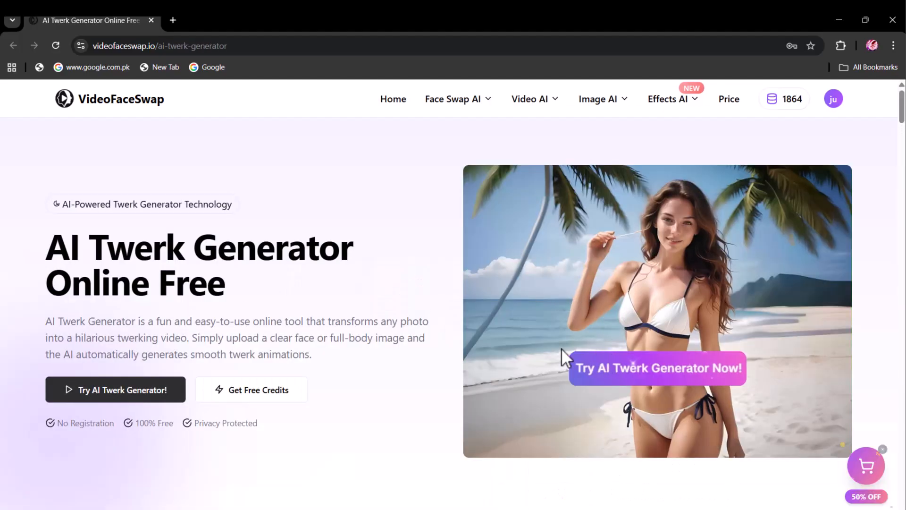
pyautogui.click(115, 390)
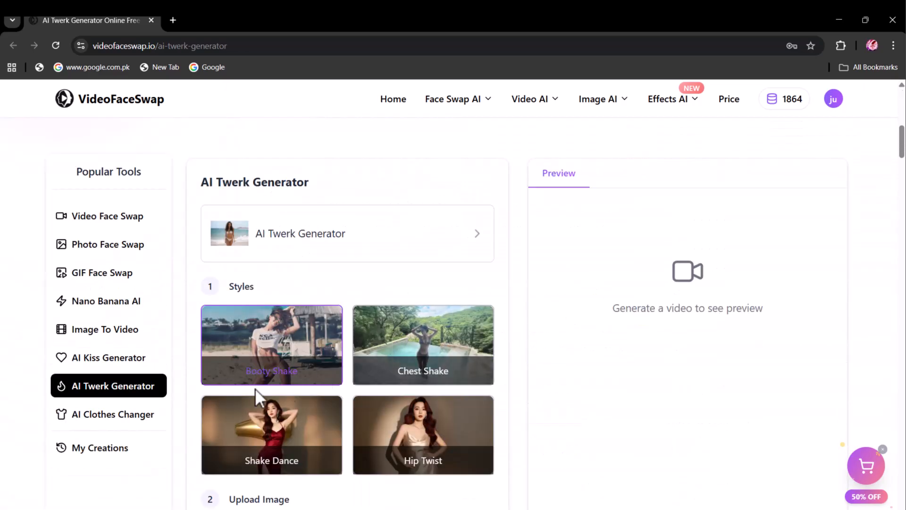
pyautogui.click(113, 413)
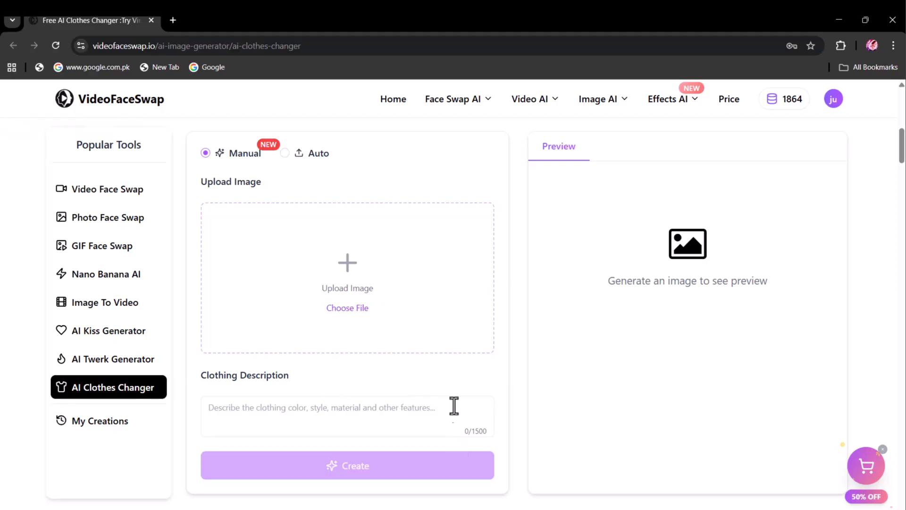
pyautogui.scroll(-3)
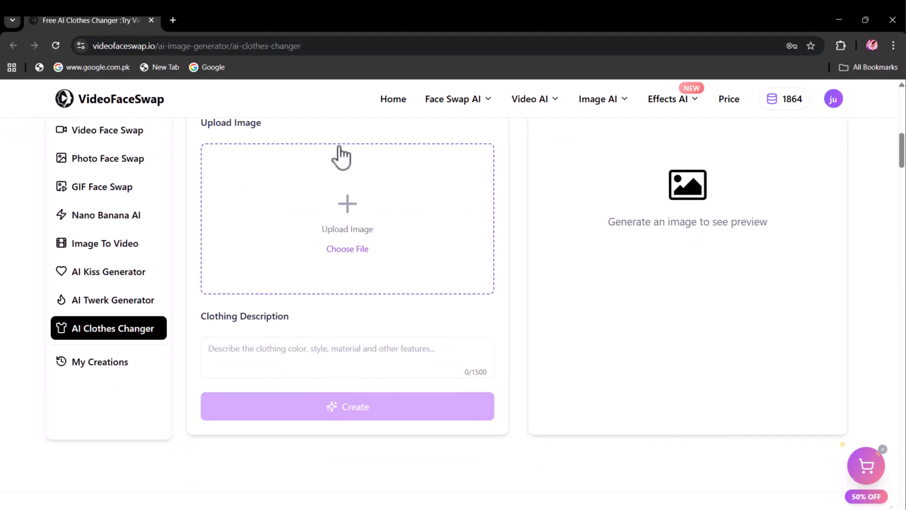
pyautogui.click(106, 129)
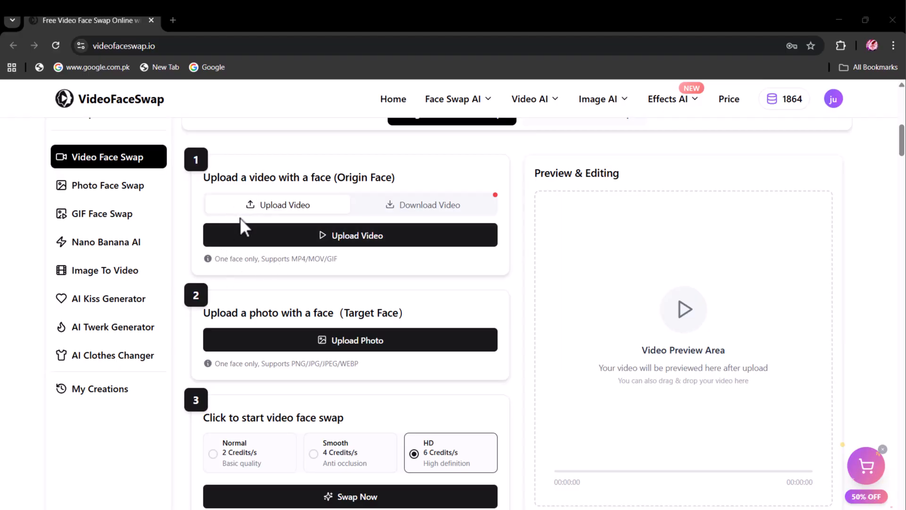
pyautogui.moveTo(99, 241)
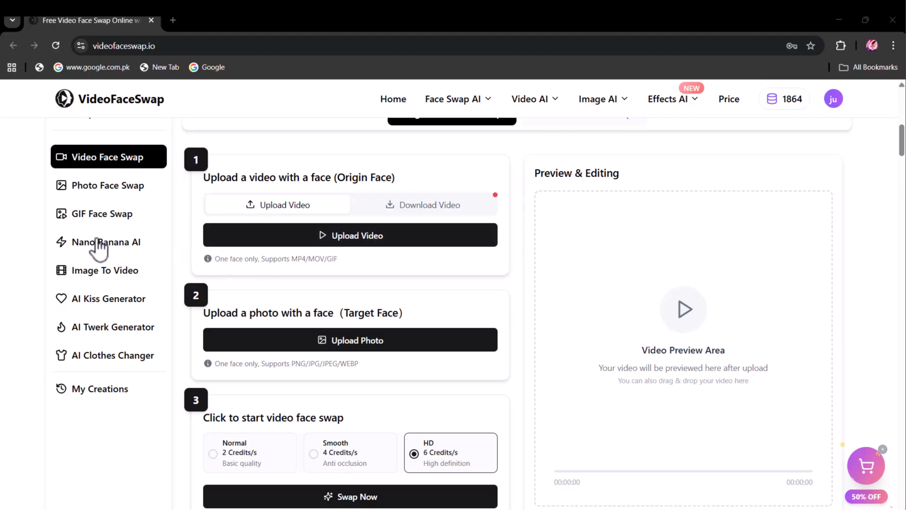
# - Upload the istockphoto image of the woman in white pants into Nano Banana AI, applying the crop unchanged
pyautogui.click(107, 242)
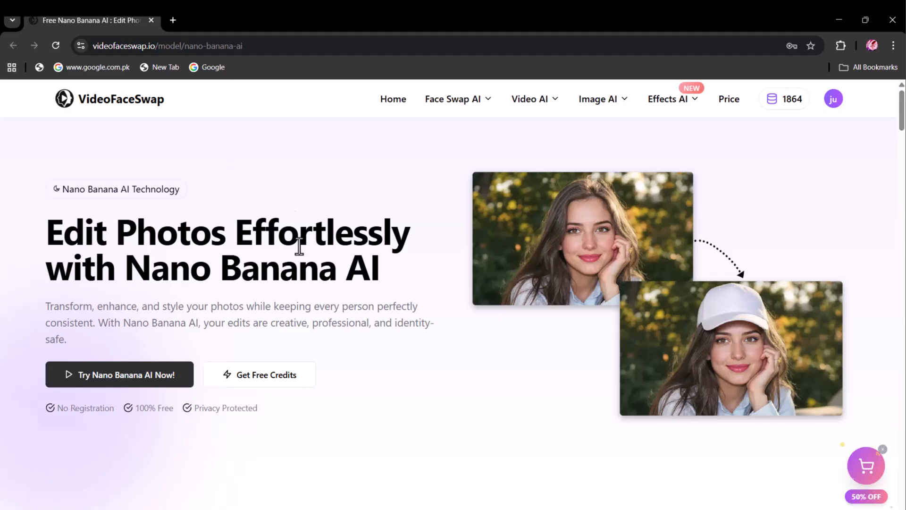
pyautogui.scroll(-3)
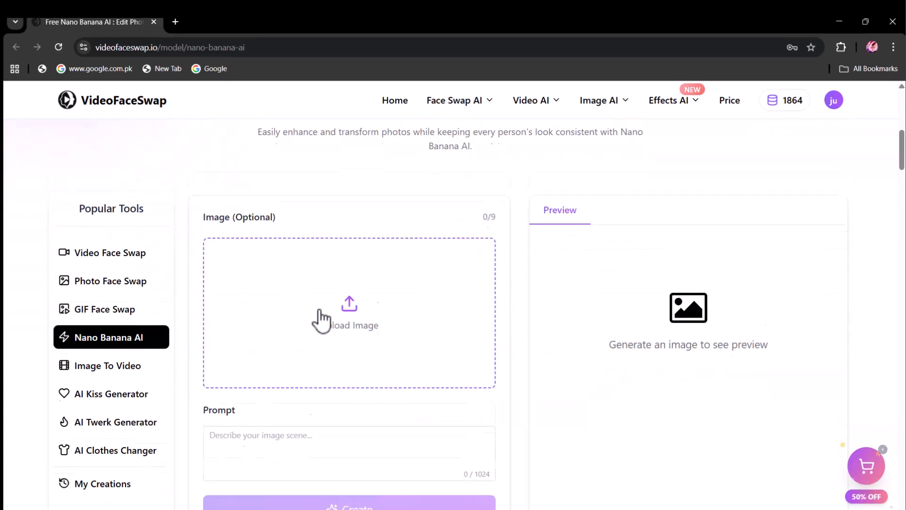
pyautogui.click(349, 313)
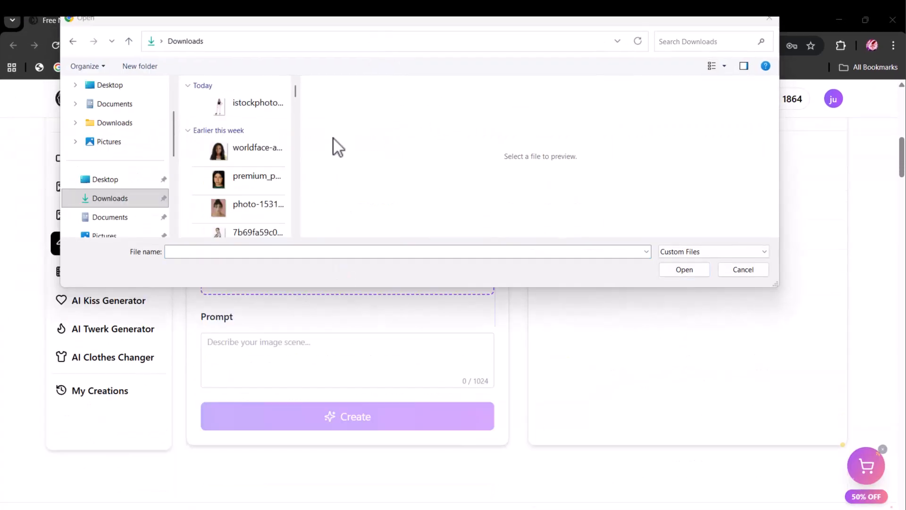
pyautogui.click(257, 106)
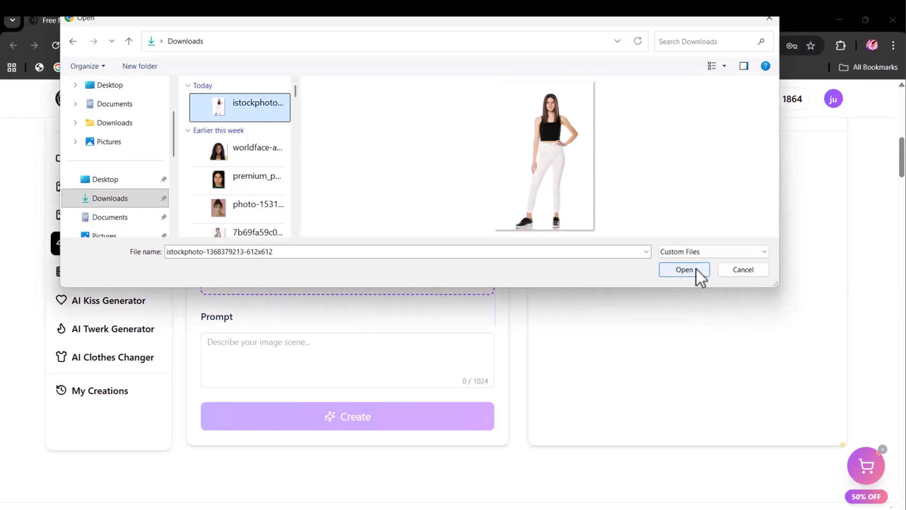
pyautogui.click(685, 269)
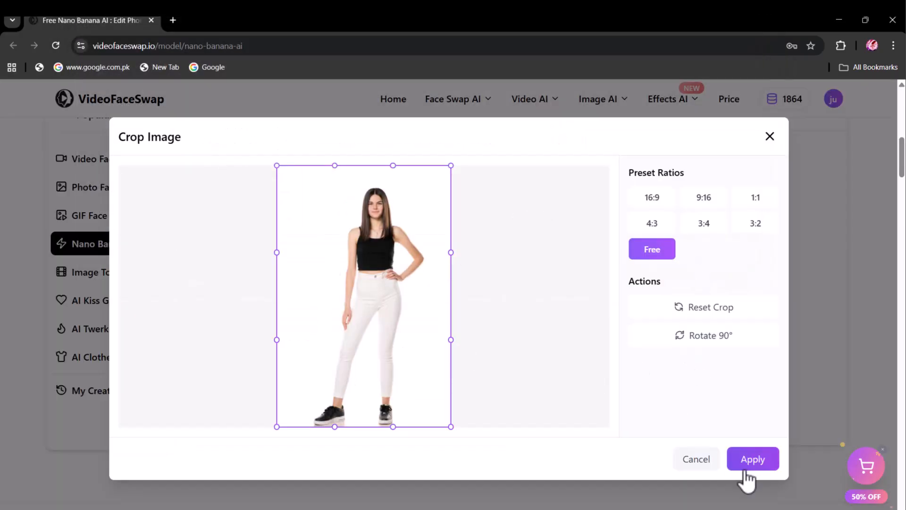
pyautogui.click(753, 458)
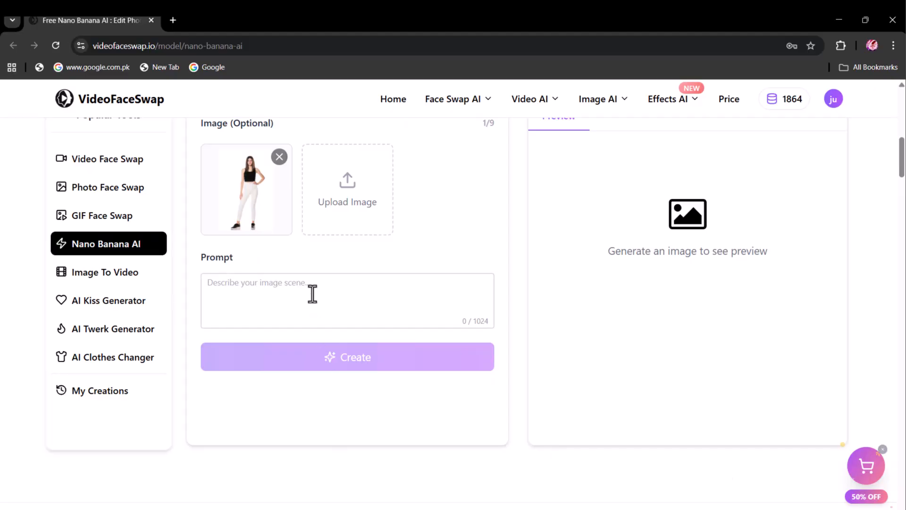
# - Generate an edit with prompt 'change the color of her pants to black and add sun glasses.' for 20 credits
pyautogui.write('change the c')
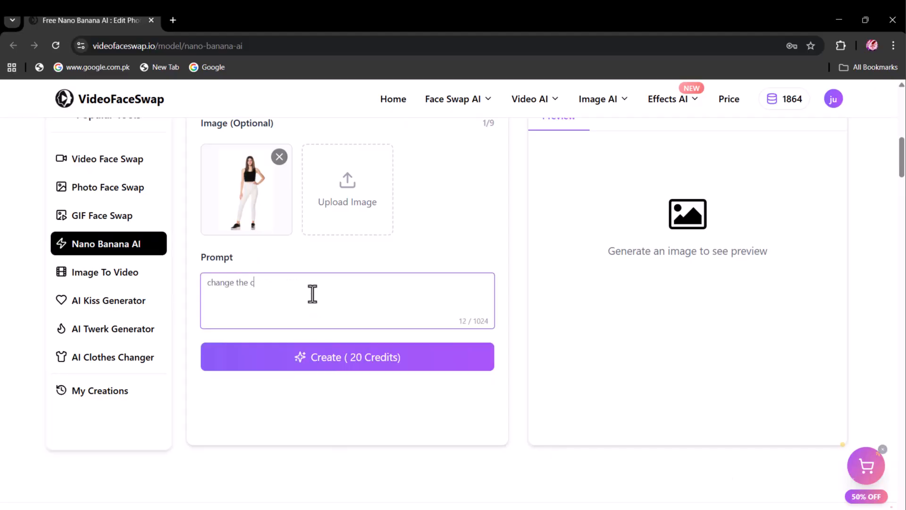
pyautogui.write('olor of her pants to blac')
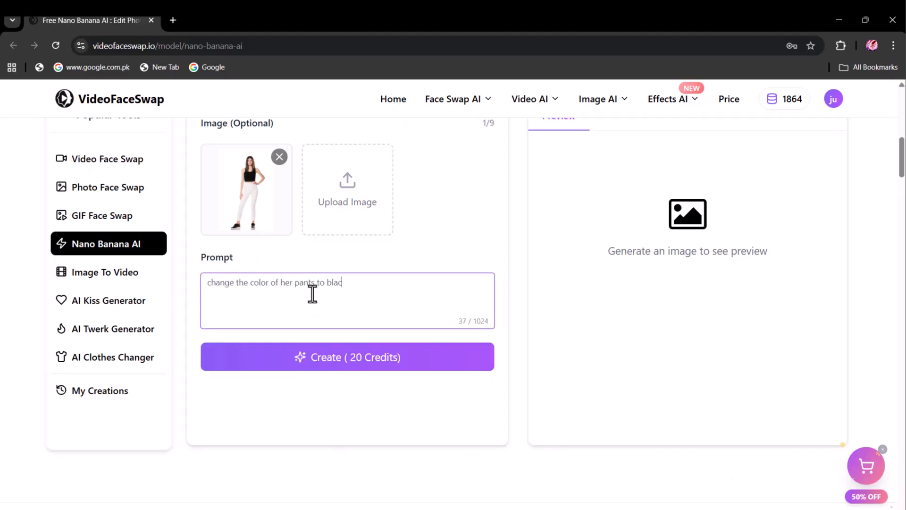
pyautogui.write('k and add sun glasses.')
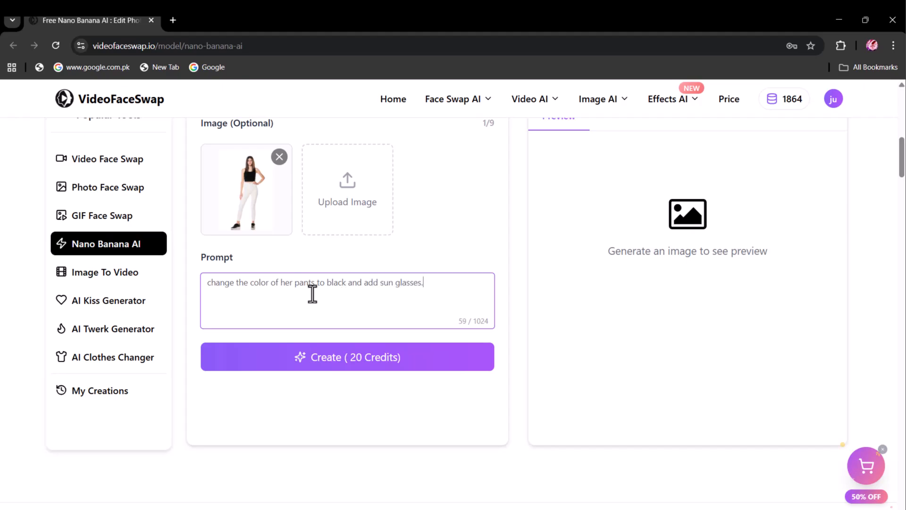
pyautogui.moveTo(364, 370)
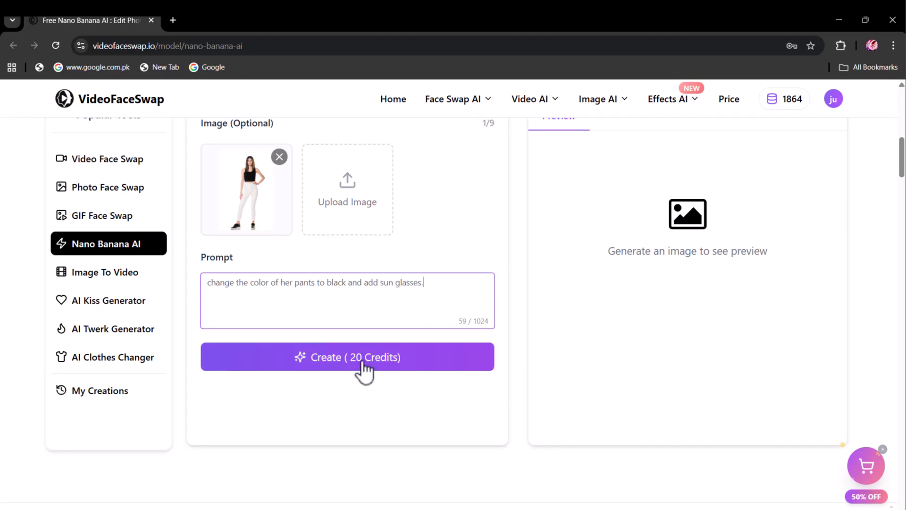
pyautogui.click(348, 357)
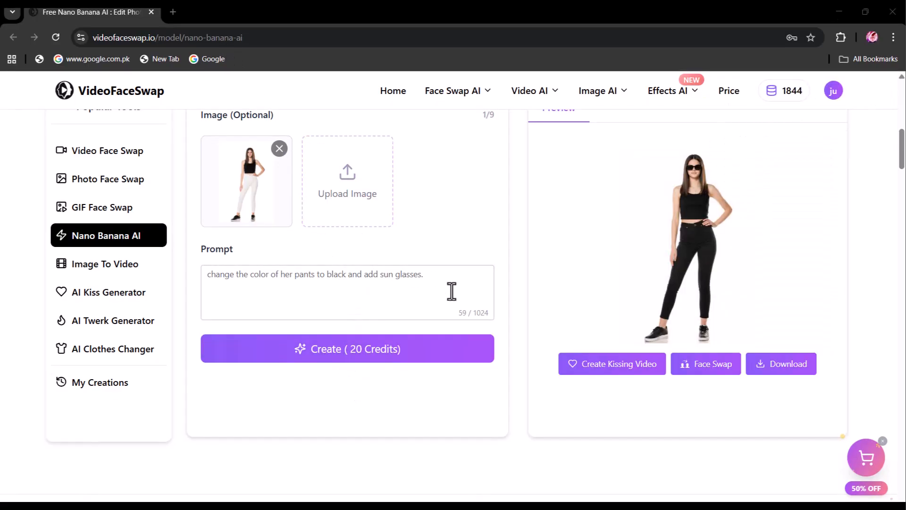
pyautogui.moveTo(661, 326)
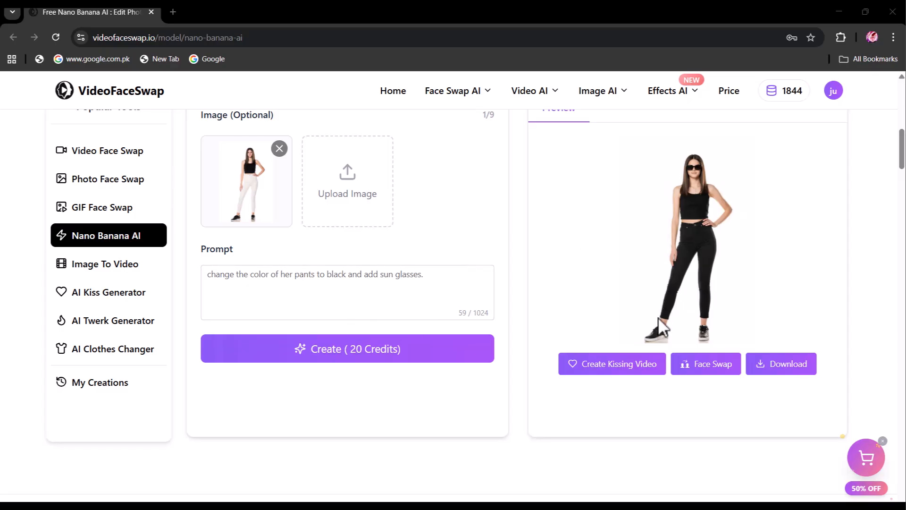
pyautogui.moveTo(735, 228)
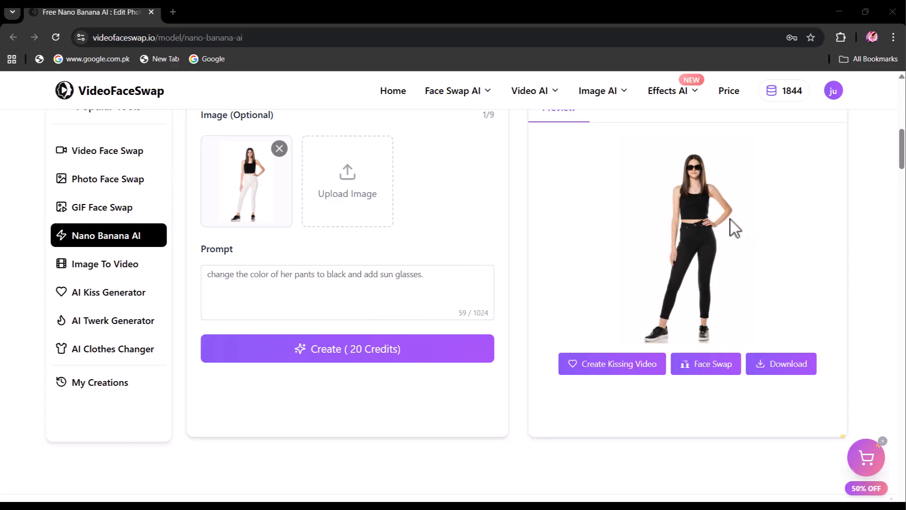
pyautogui.moveTo(230, 200)
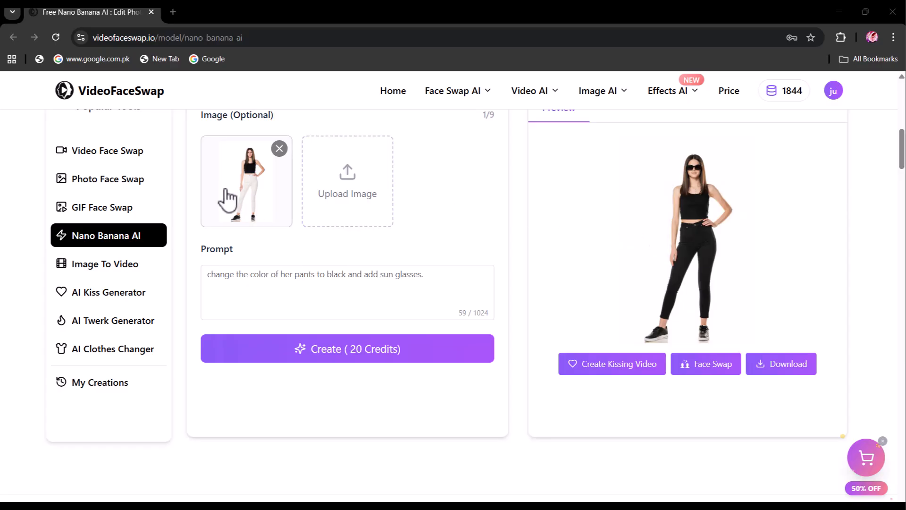
pyautogui.moveTo(235, 64)
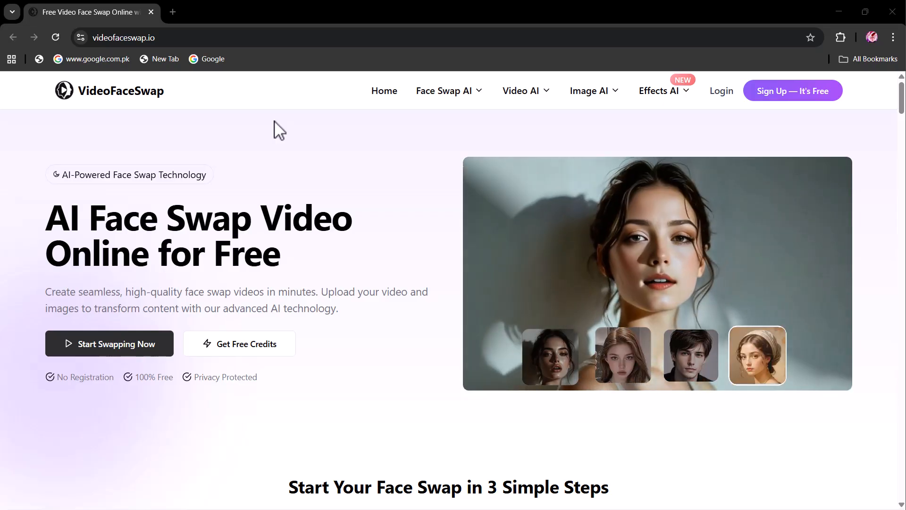
pyautogui.scroll(-3)
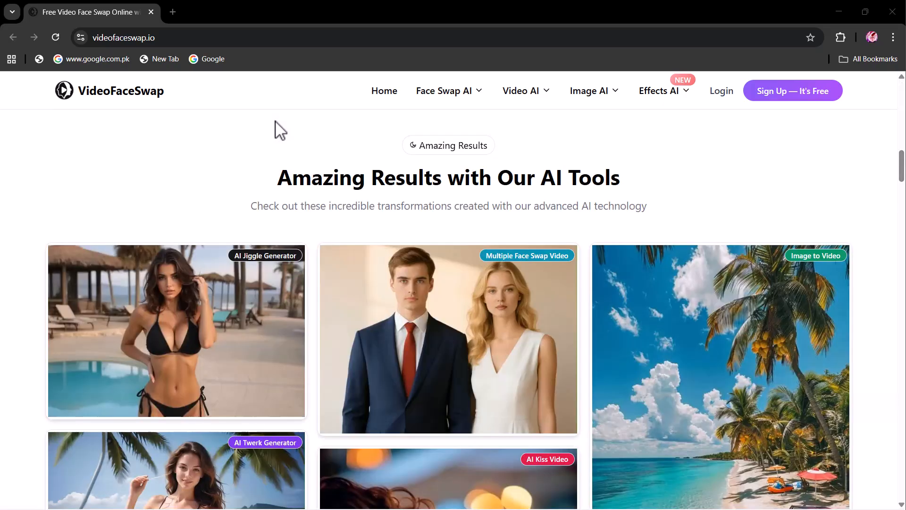
pyautogui.scroll(-3)
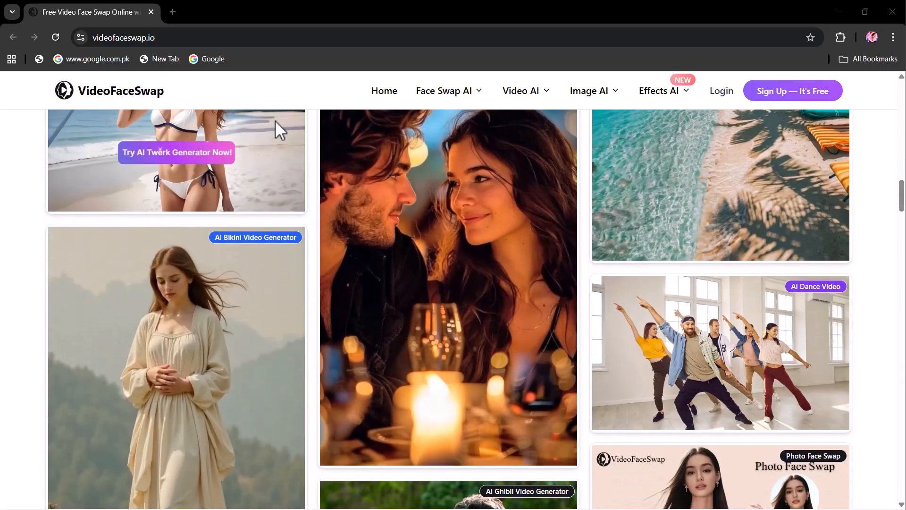
pyautogui.scroll(-3)
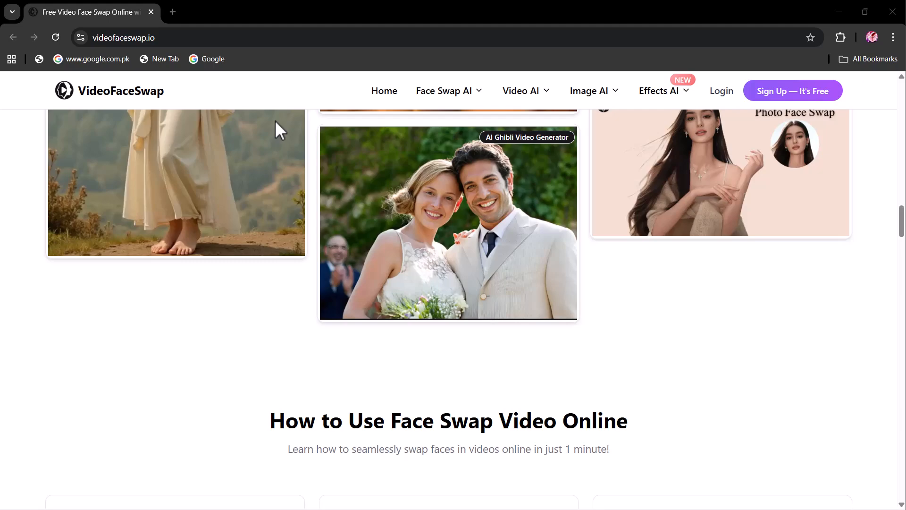
pyautogui.scroll(-3)
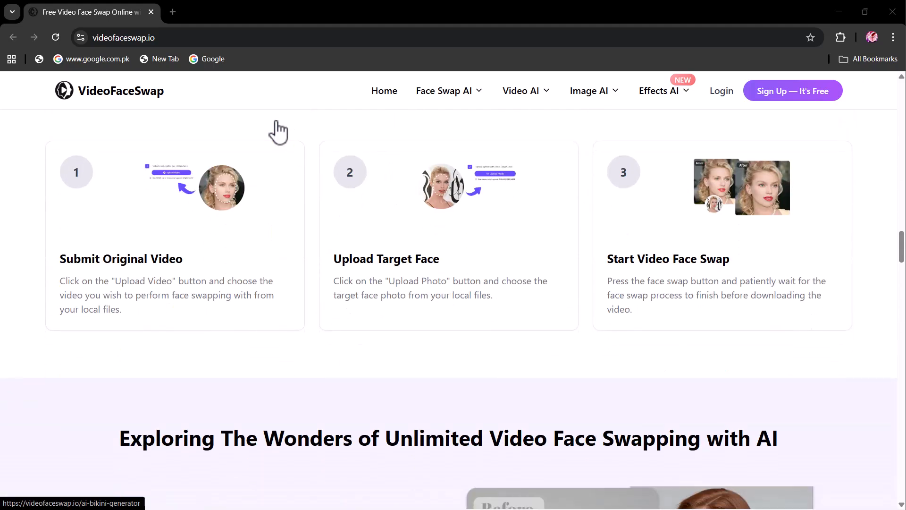